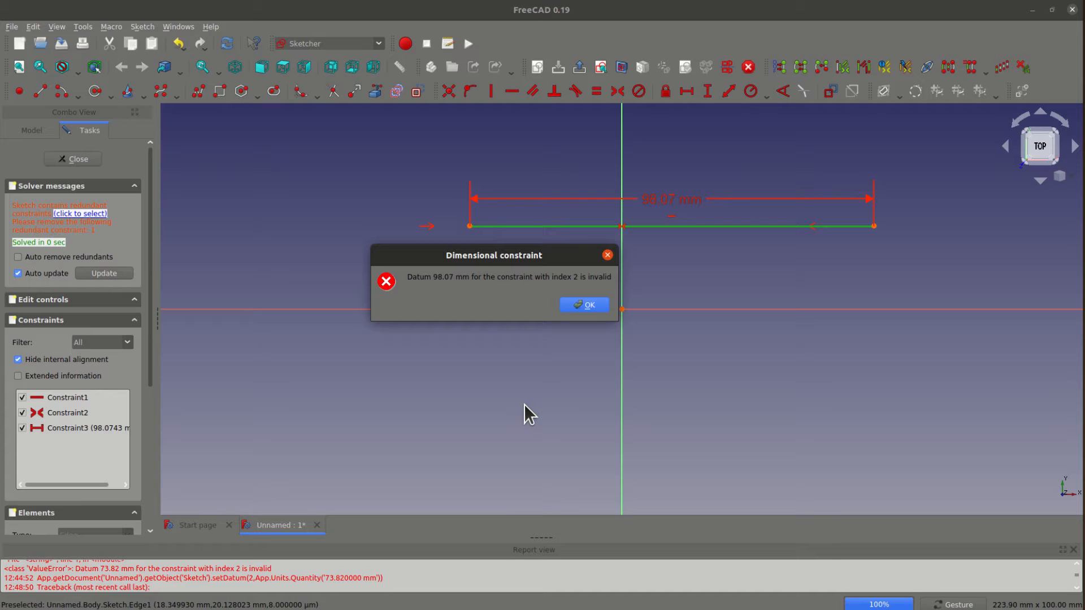
pyautogui.moveTo(101, 254)
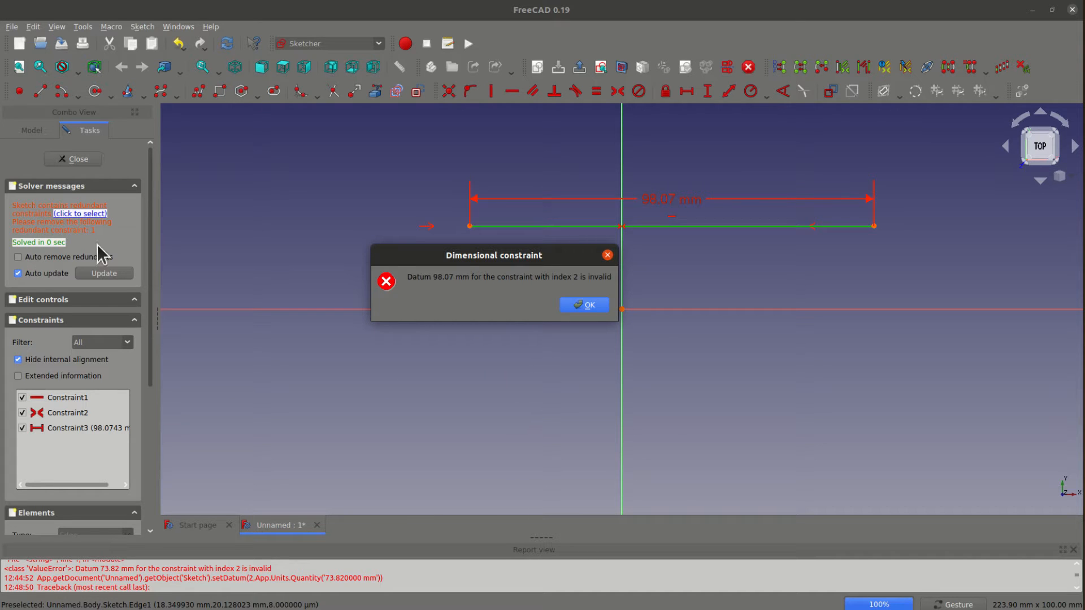
# Step: Acknowledge the invalid 98.07 mm datum error, leaving only the horizontal and symmetry constraints
pyautogui.click(583, 304)
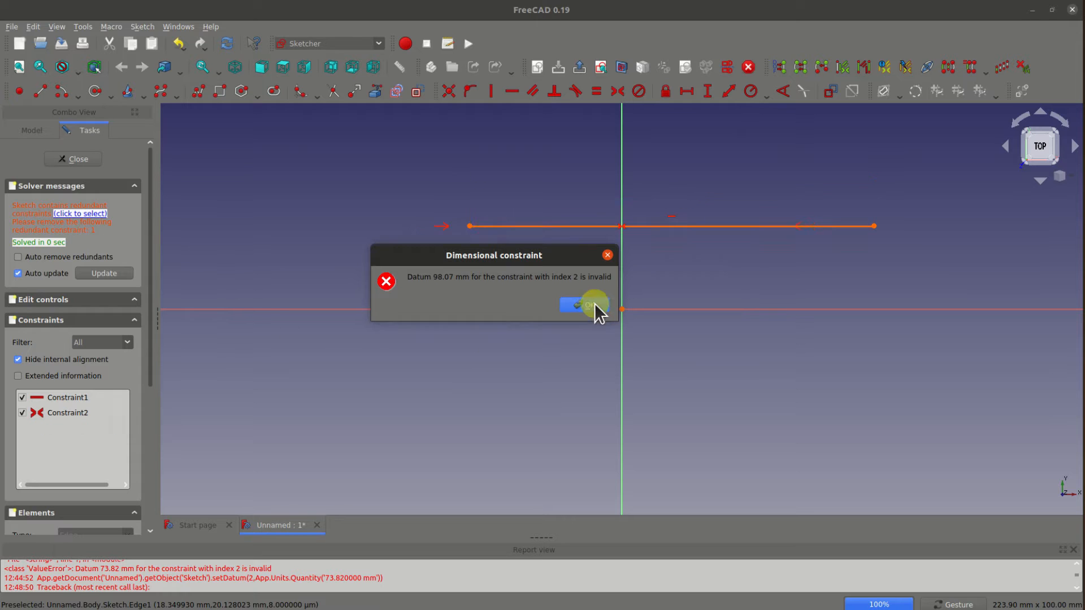
# Step: Create a new document and a sketch on the XY_Plane, confirming the plane
pyautogui.click(581, 306)
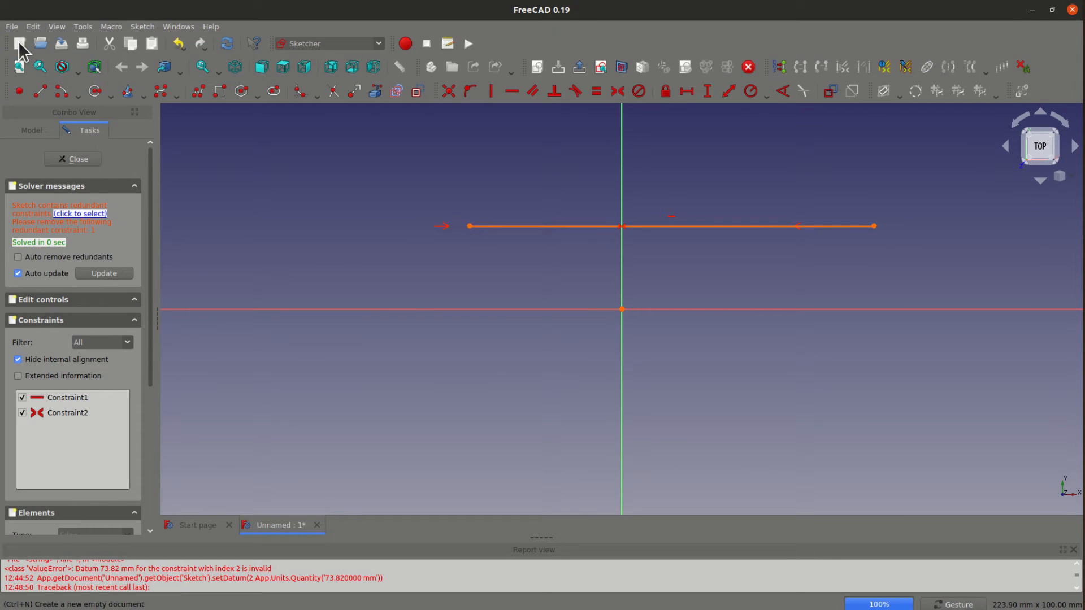
pyautogui.moveTo(228, 463)
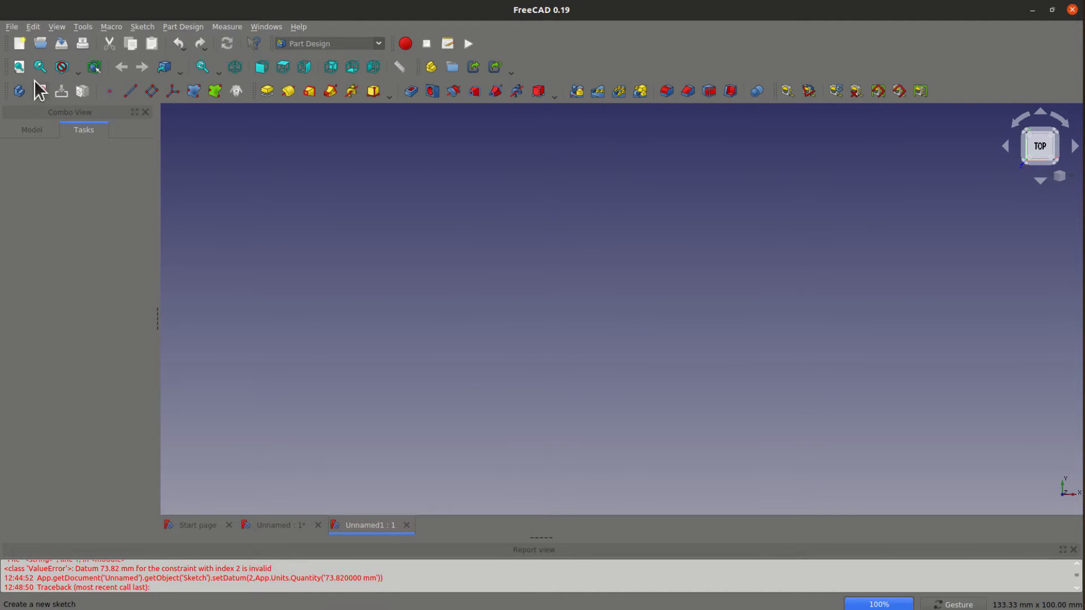
pyautogui.moveTo(344, 306)
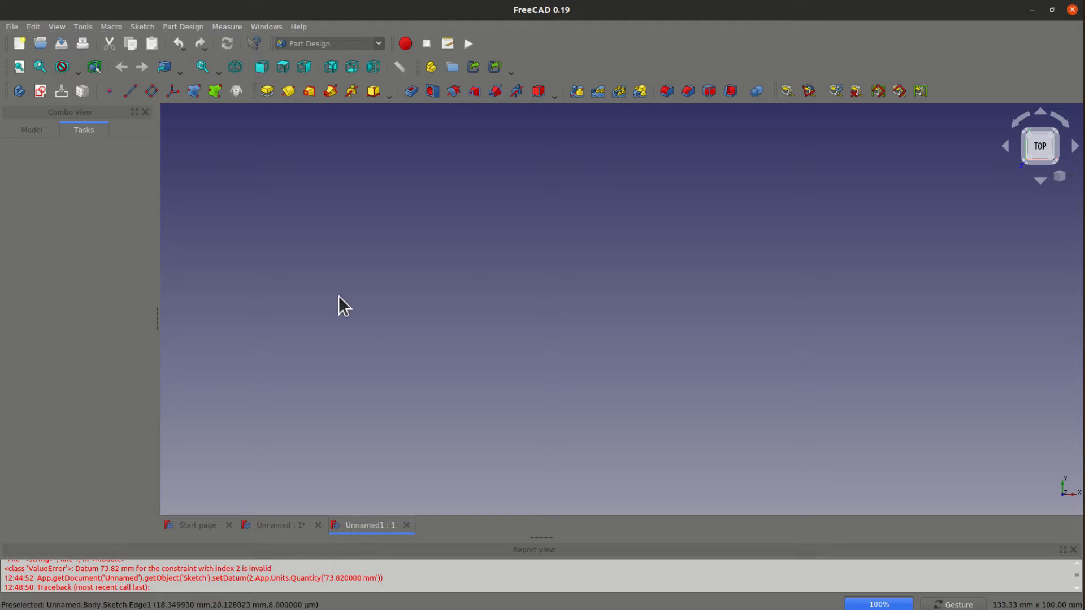
pyautogui.moveTo(40, 90)
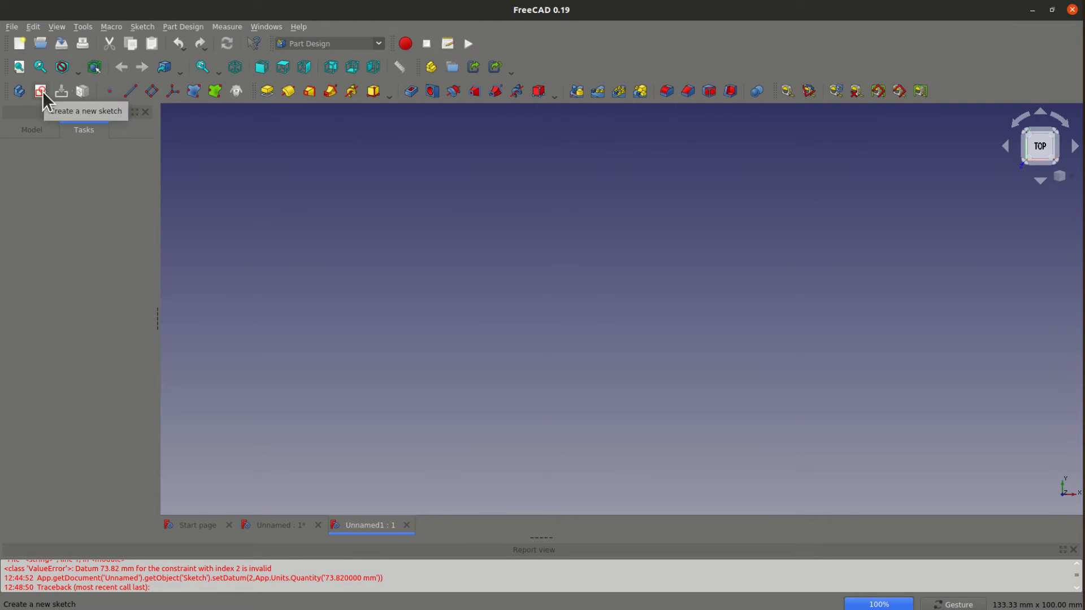
pyautogui.click(41, 90)
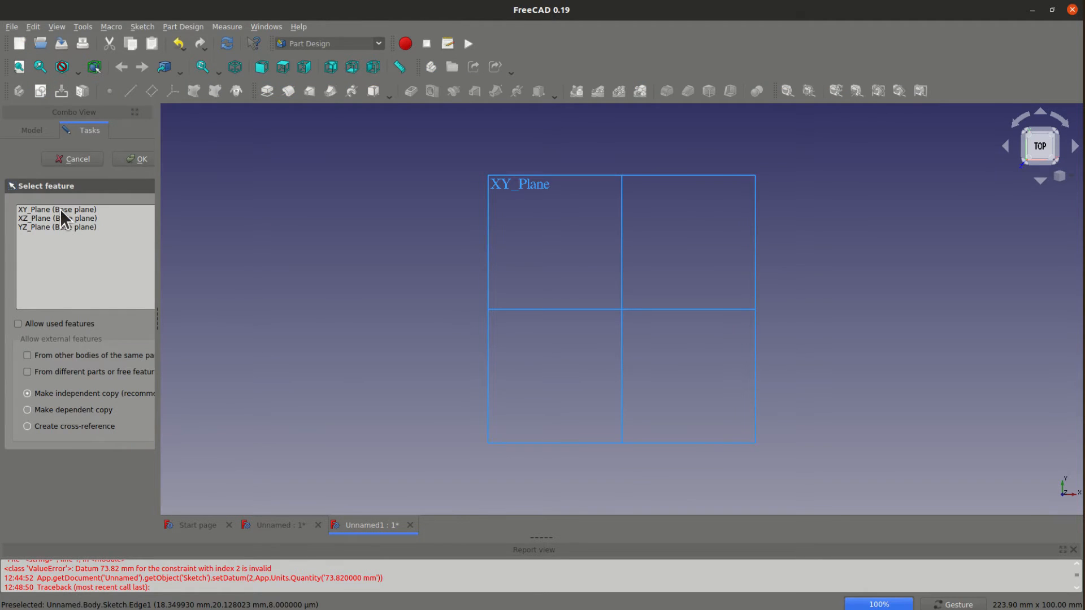
pyautogui.click(58, 209)
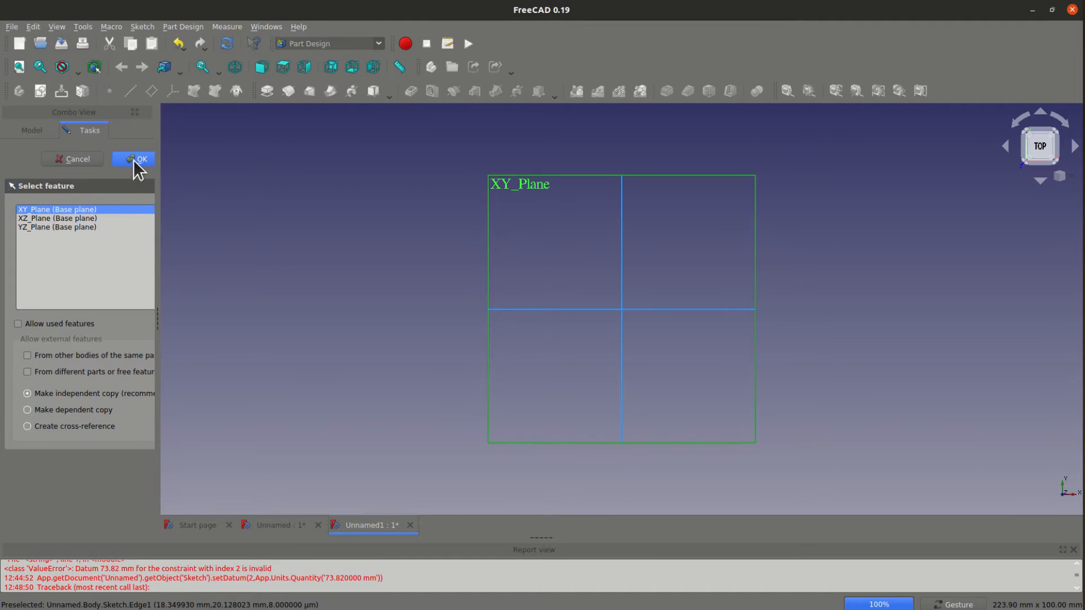
pyautogui.click(133, 159)
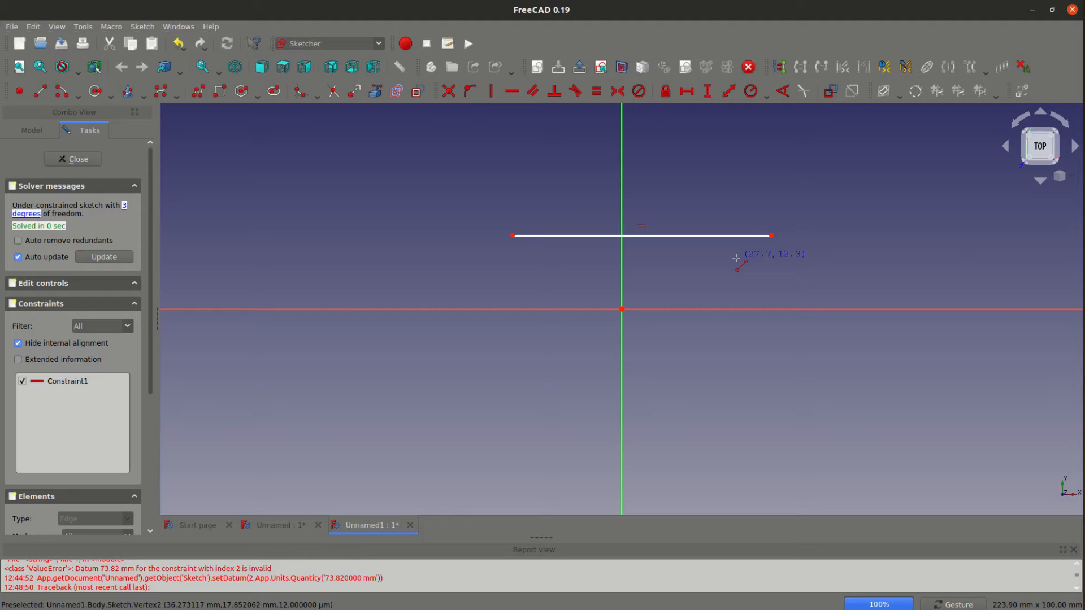
pyautogui.moveTo(569, 355)
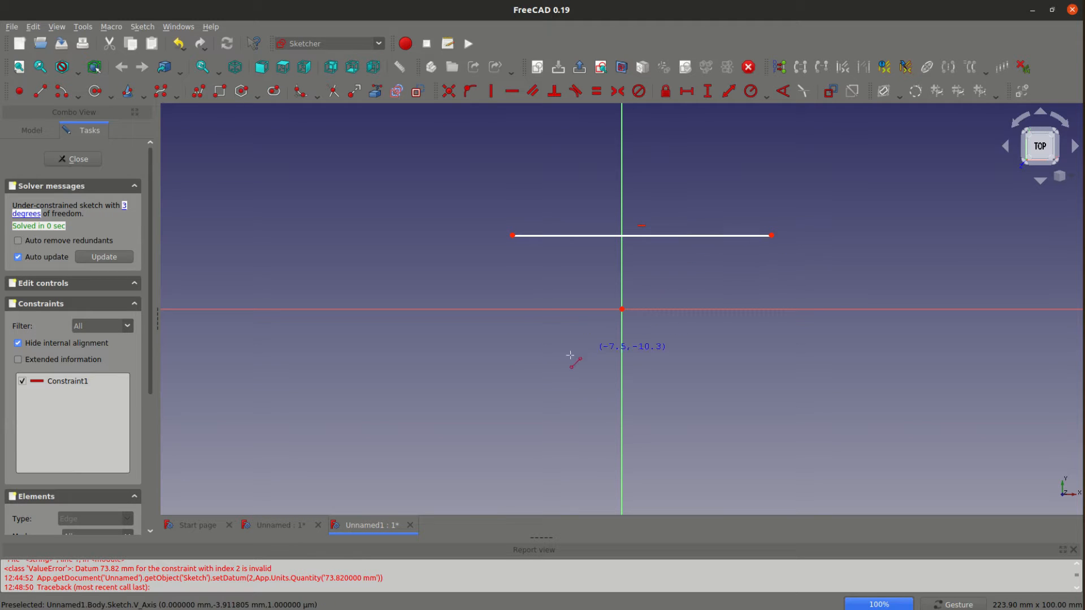
pyautogui.moveTo(520, 266)
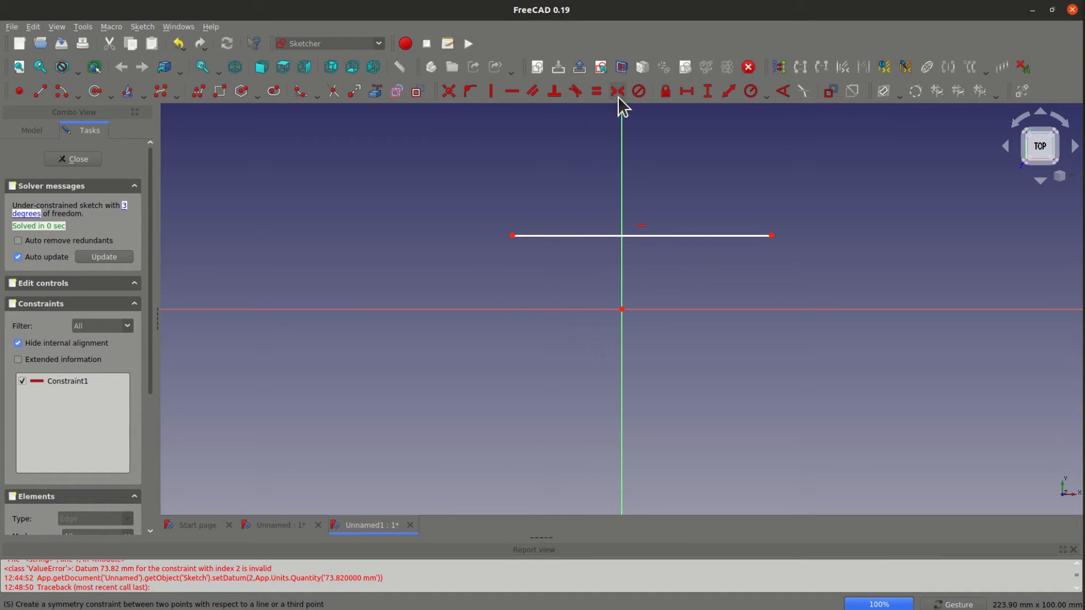
pyautogui.moveTo(792, 257)
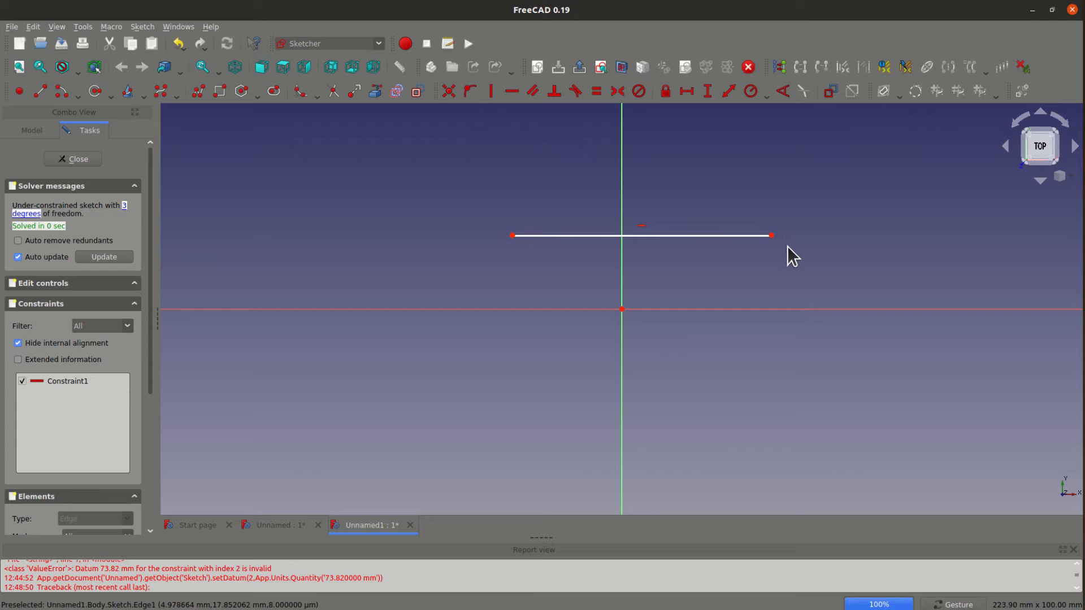
pyautogui.moveTo(510, 249)
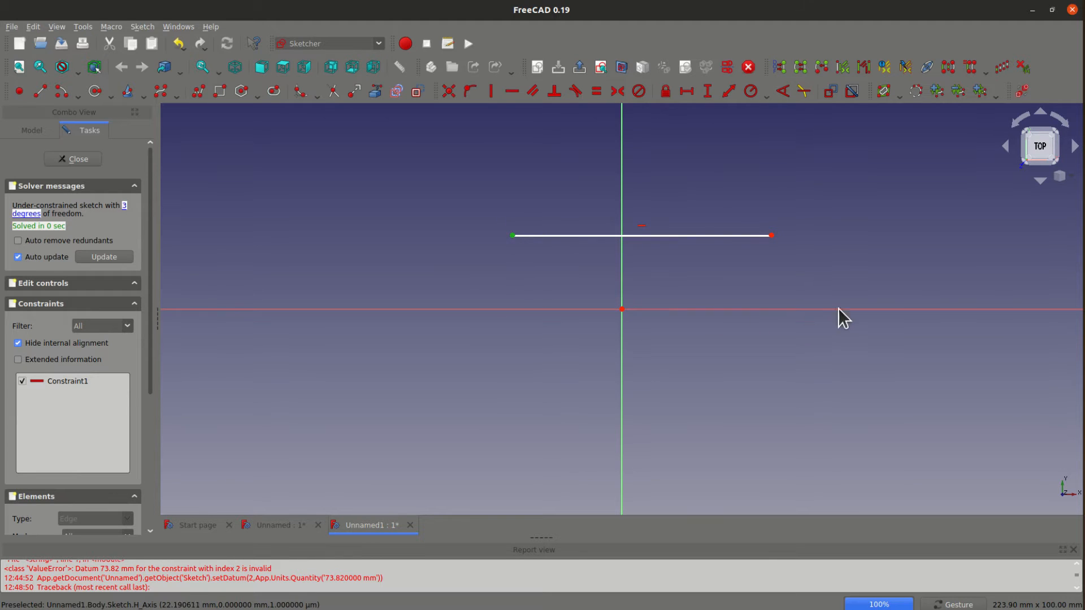
pyautogui.moveTo(635, 219)
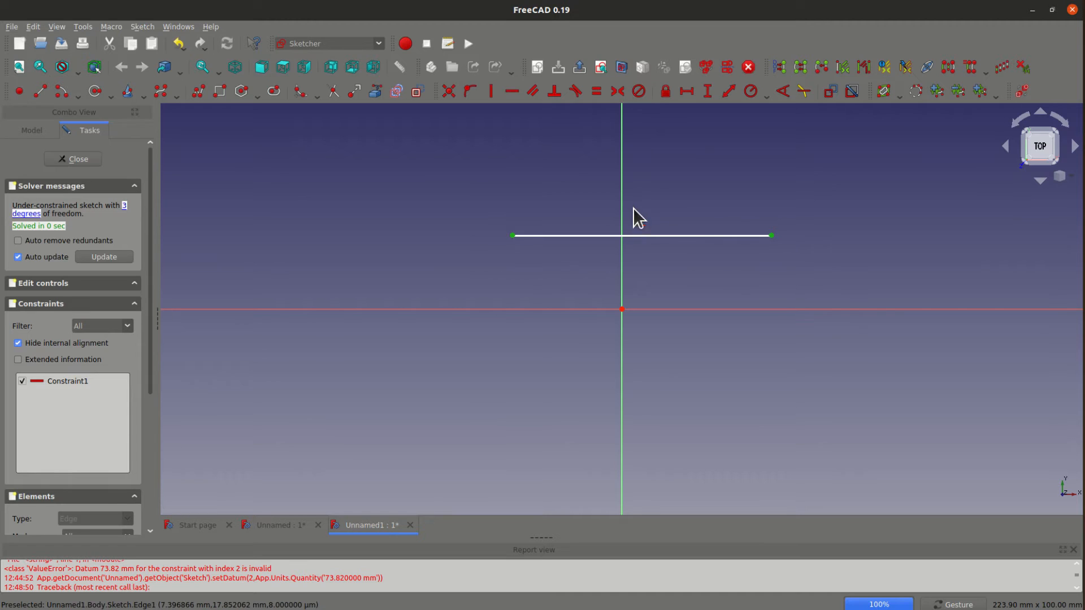
pyautogui.moveTo(611, 121)
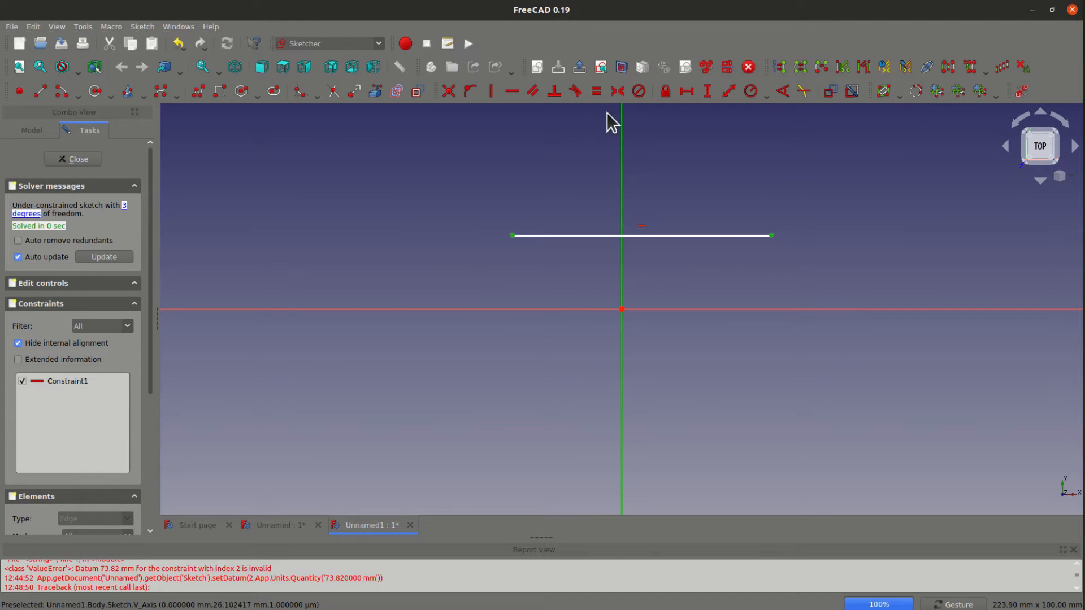
# Step: Constrain the line's two endpoints symmetric about the Y axis
pyautogui.click(617, 90)
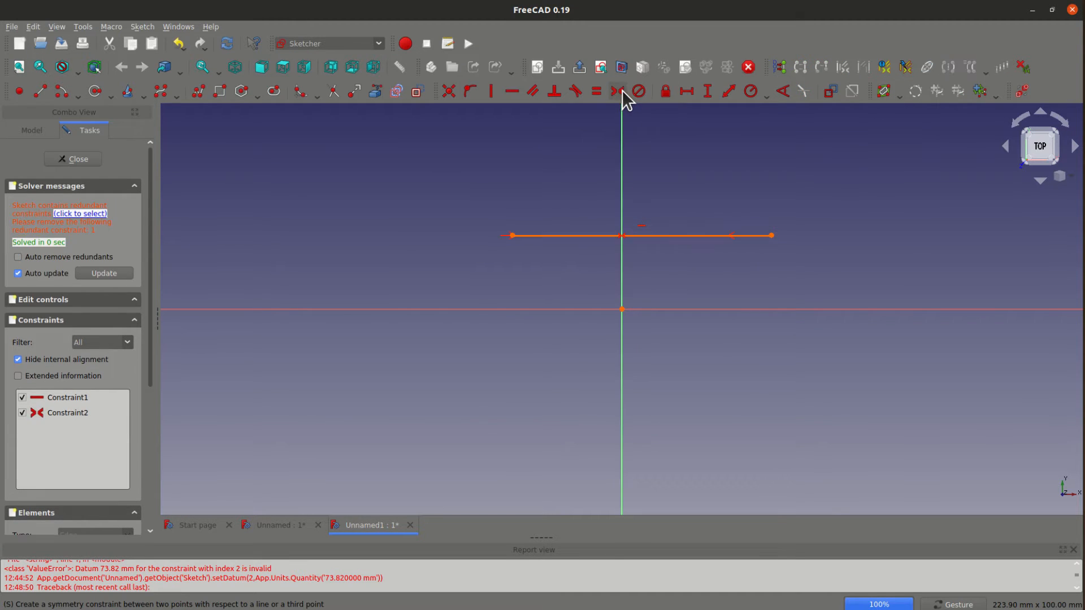
pyautogui.moveTo(532, 261)
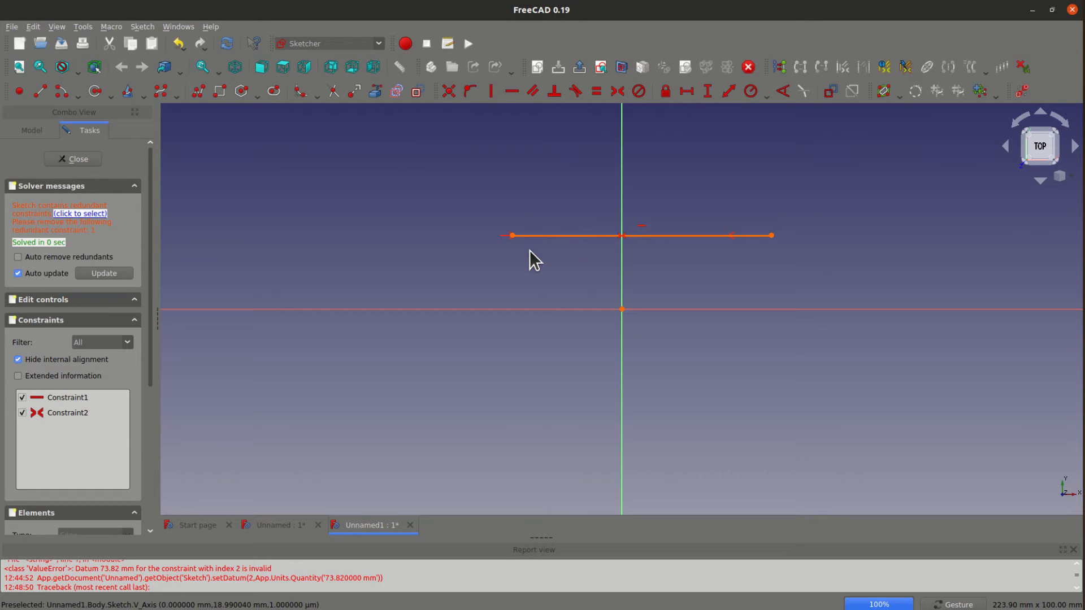
pyautogui.moveTo(560, 252)
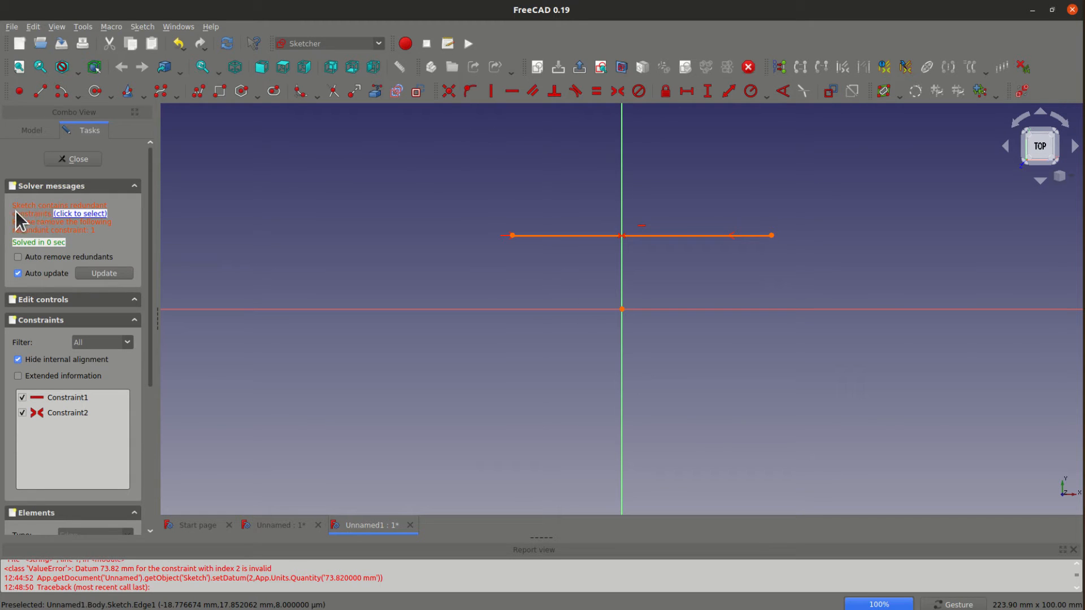
pyautogui.moveTo(64, 221)
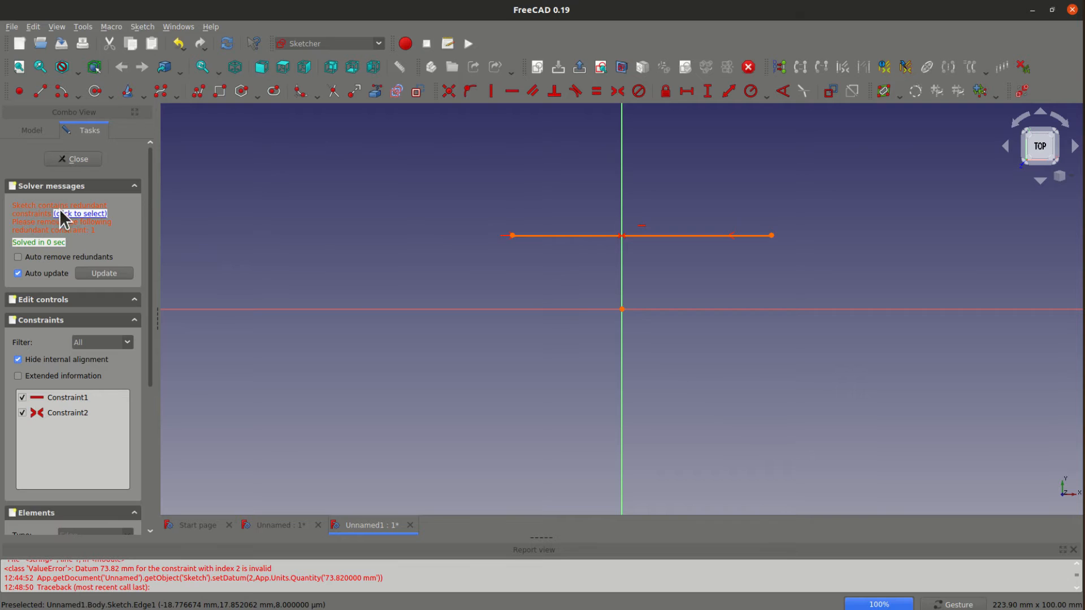
pyautogui.moveTo(30, 235)
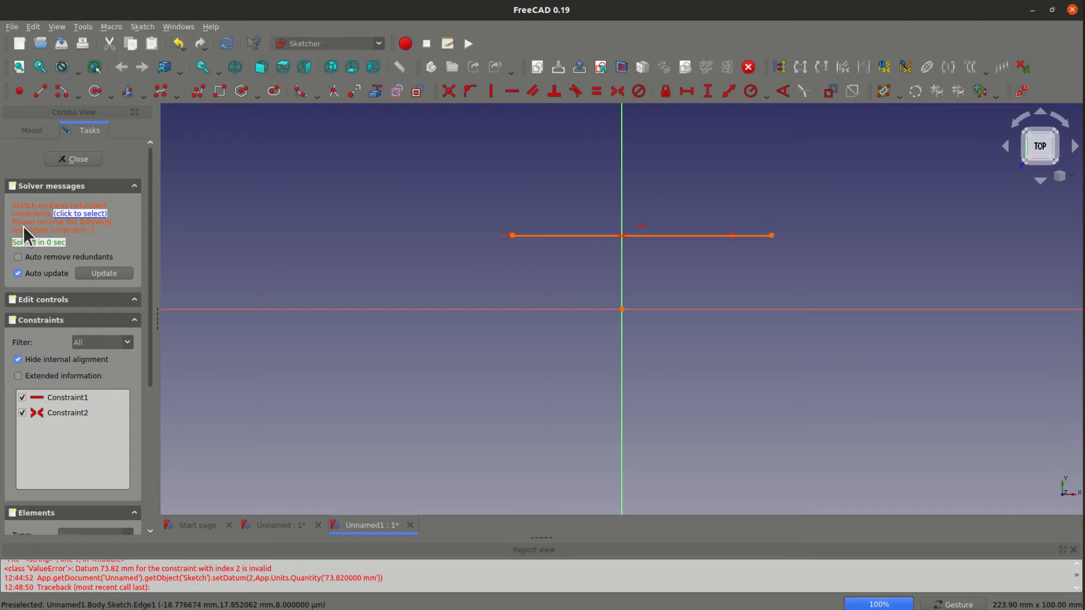
pyautogui.moveTo(103, 244)
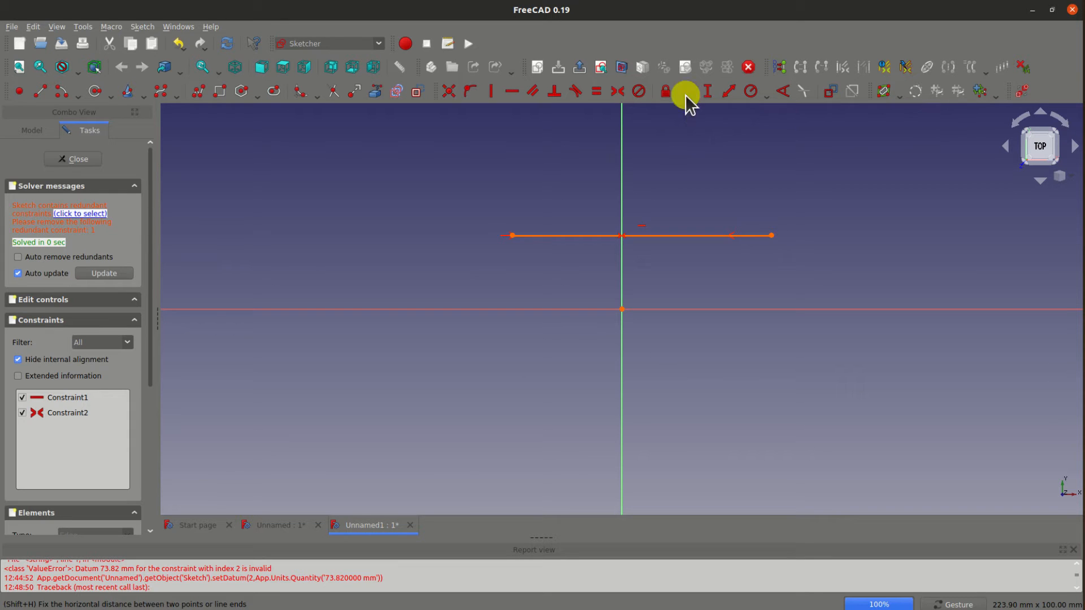
# Step: Attempt a 62.87 mm horizontal distance, acknowledge its rejection, then enable Auto remove redundants
pyautogui.click(686, 90)
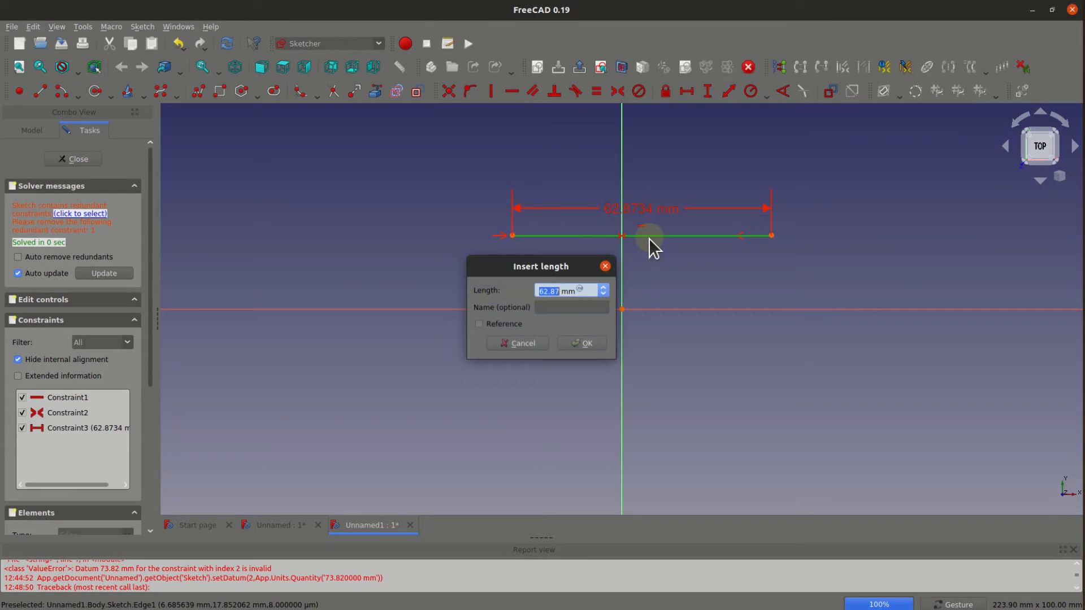
pyautogui.click(581, 343)
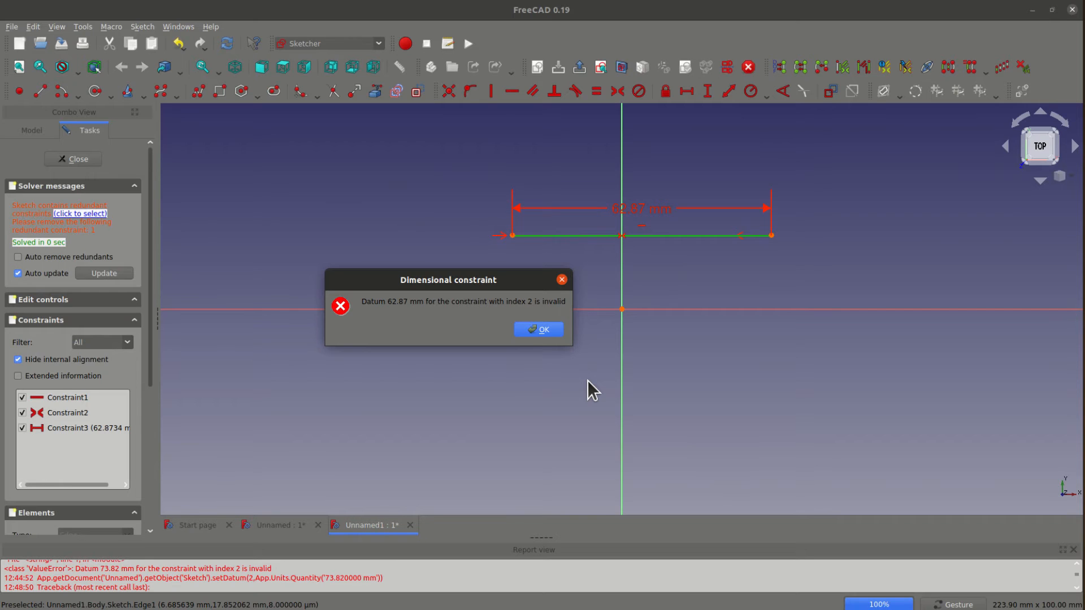
pyautogui.moveTo(68, 421)
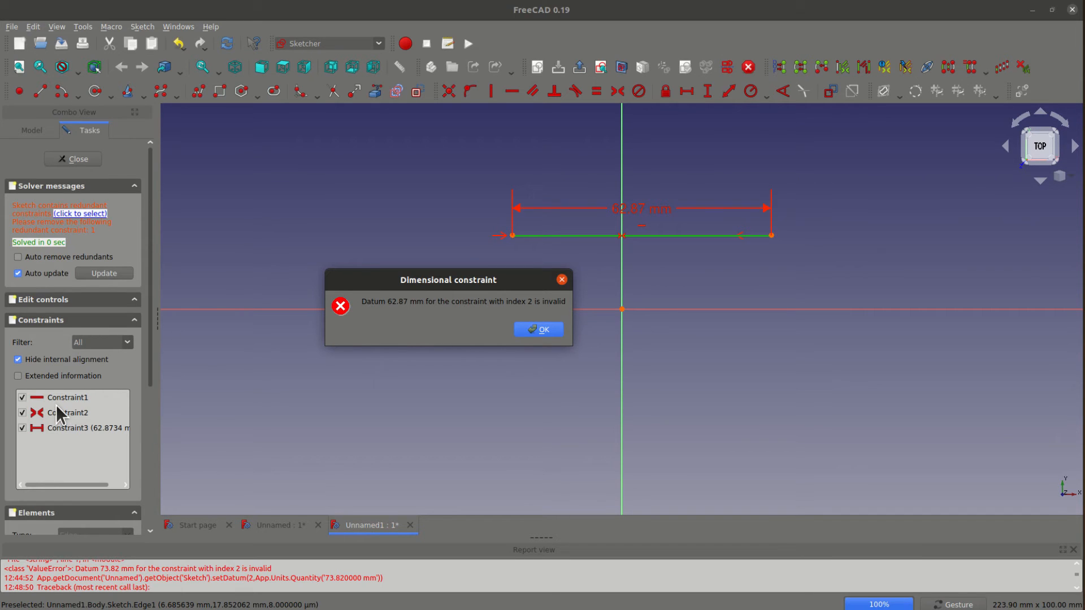
pyautogui.moveTo(225, 420)
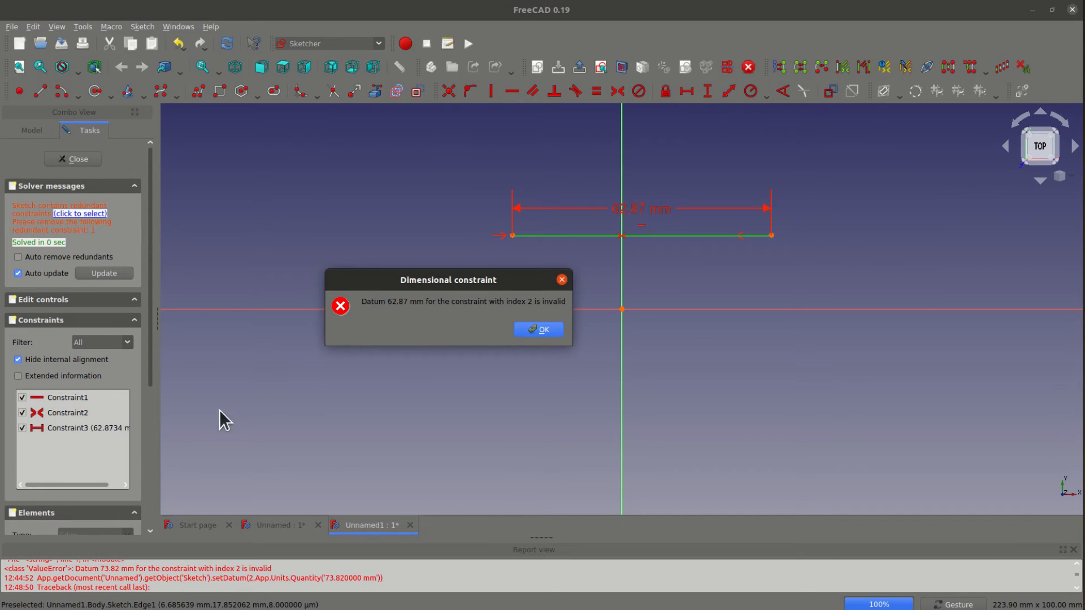
pyautogui.moveTo(420, 368)
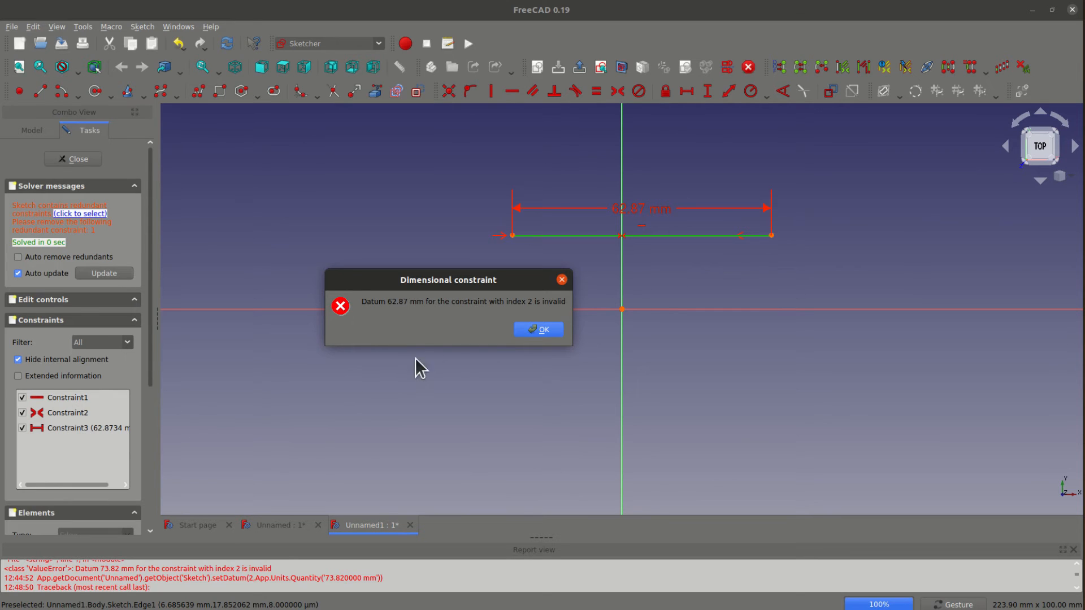
pyautogui.moveTo(538, 329)
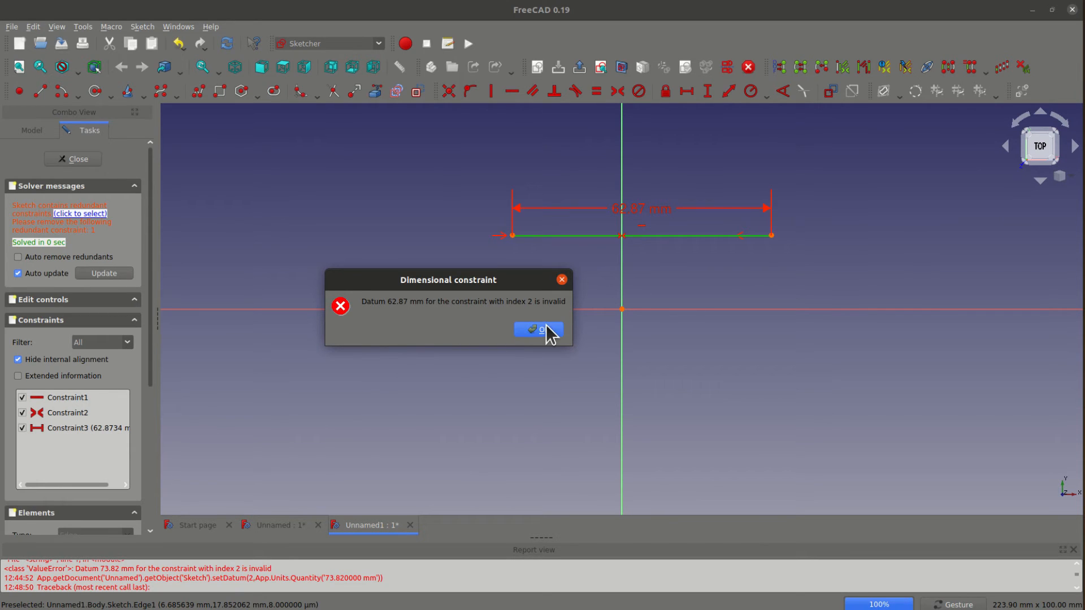
pyautogui.click(538, 330)
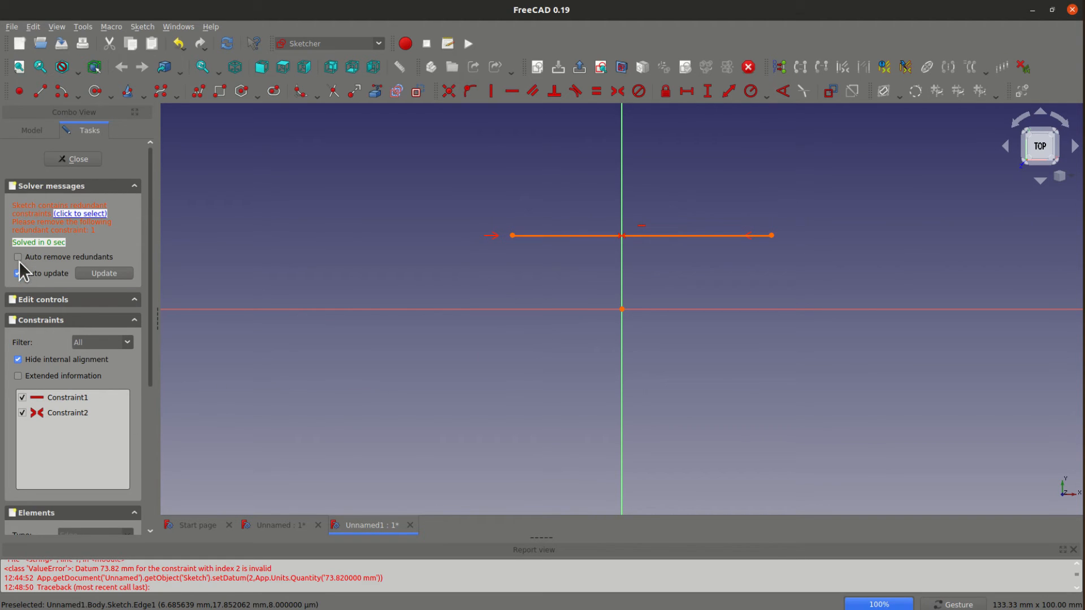
pyautogui.click(18, 257)
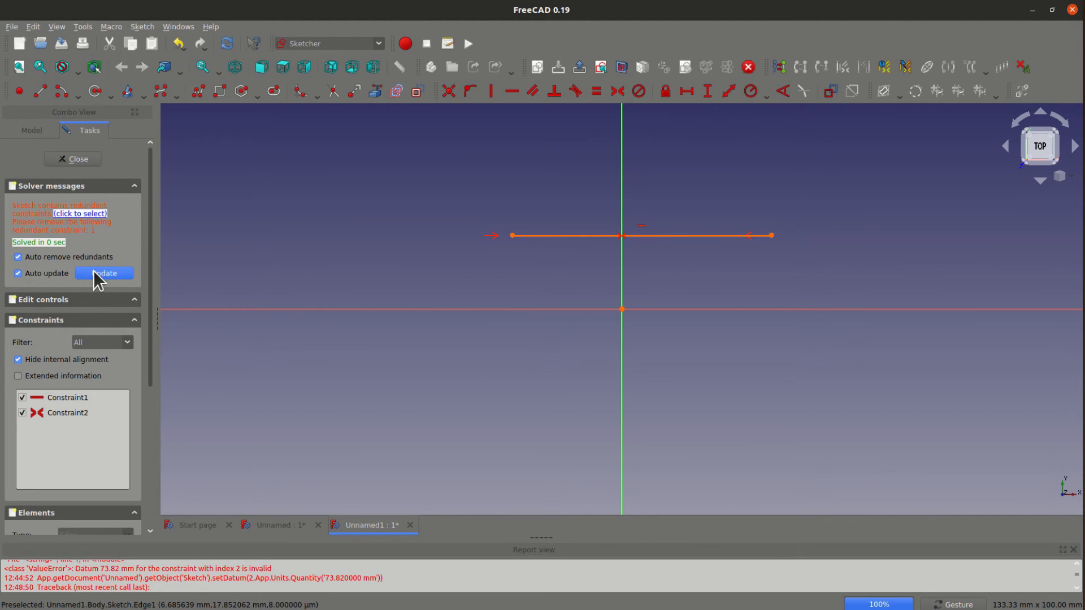
pyautogui.moveTo(102, 273)
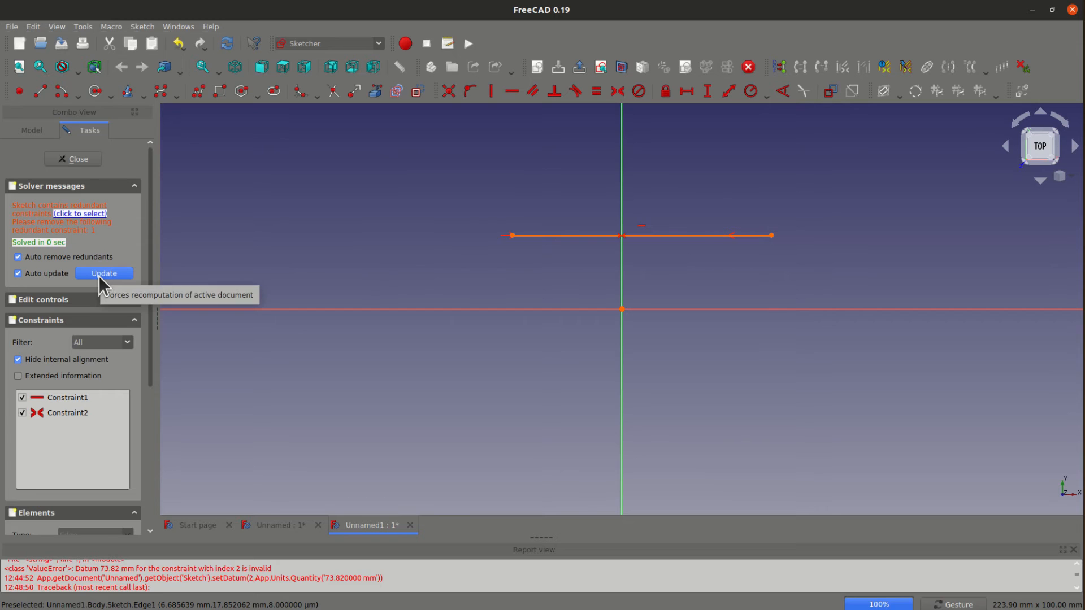
pyautogui.moveTo(58, 440)
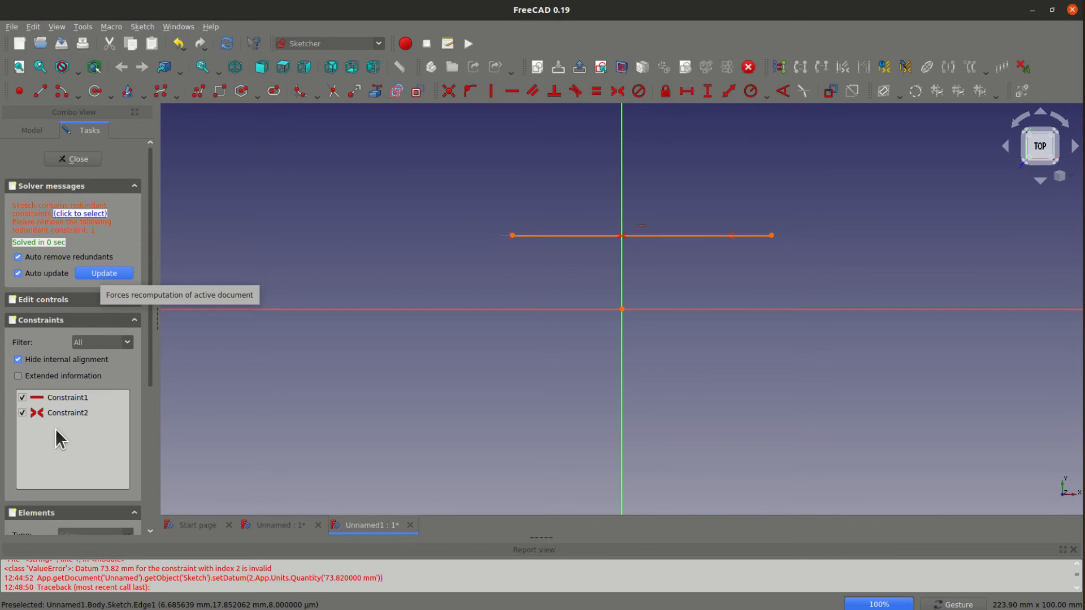
# Step: Delete the redundant Constraint1 and fix the line's horizontal distance at 60 mm
pyautogui.rightClick(66, 396)
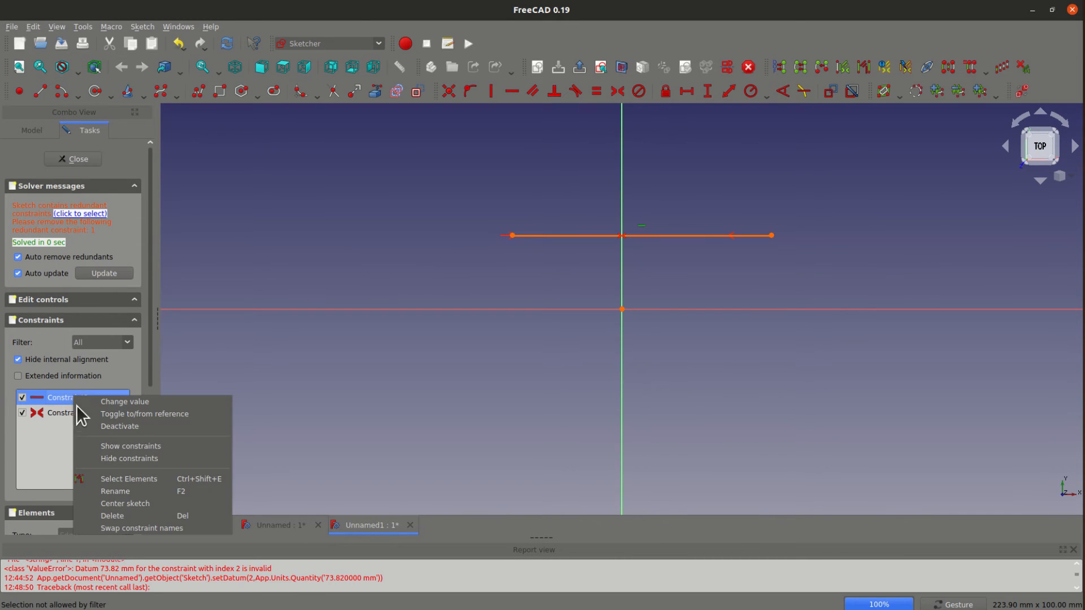
pyautogui.click(112, 515)
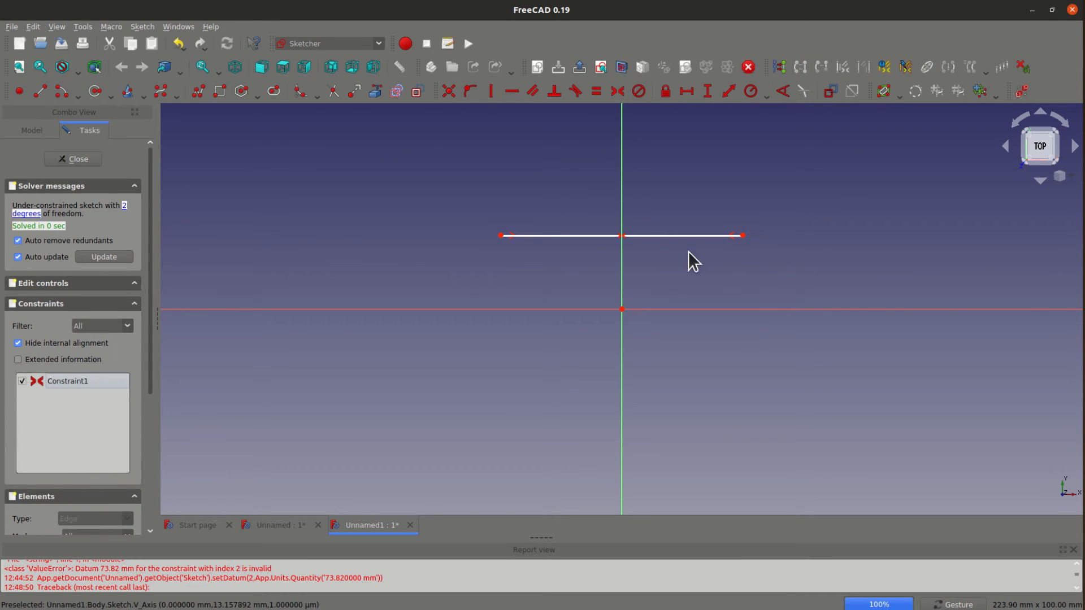
pyautogui.moveTo(560, 251)
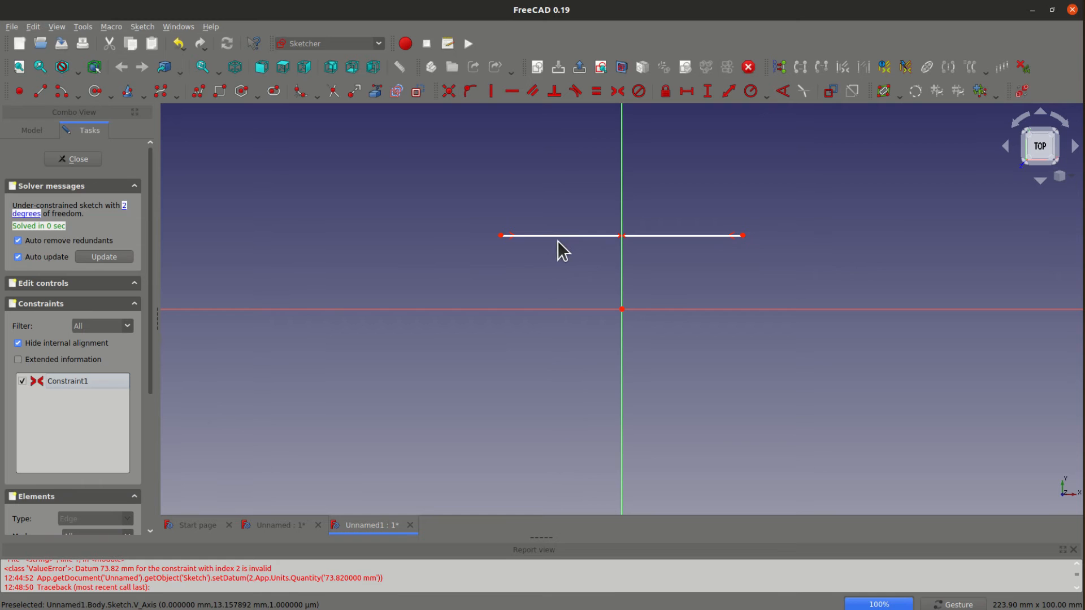
pyautogui.moveTo(686, 91)
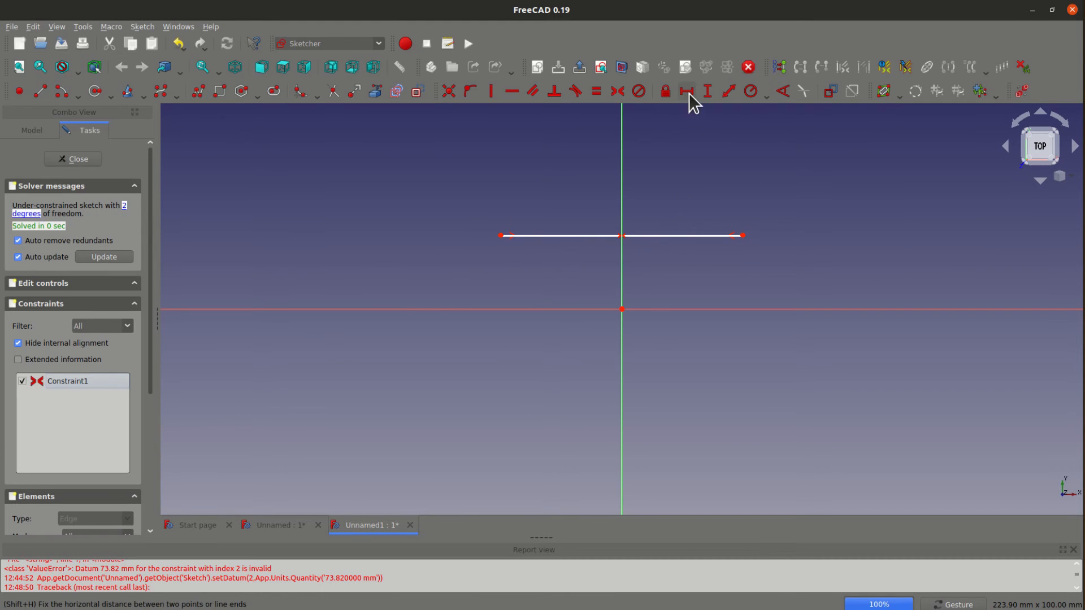
pyautogui.moveTo(655, 235)
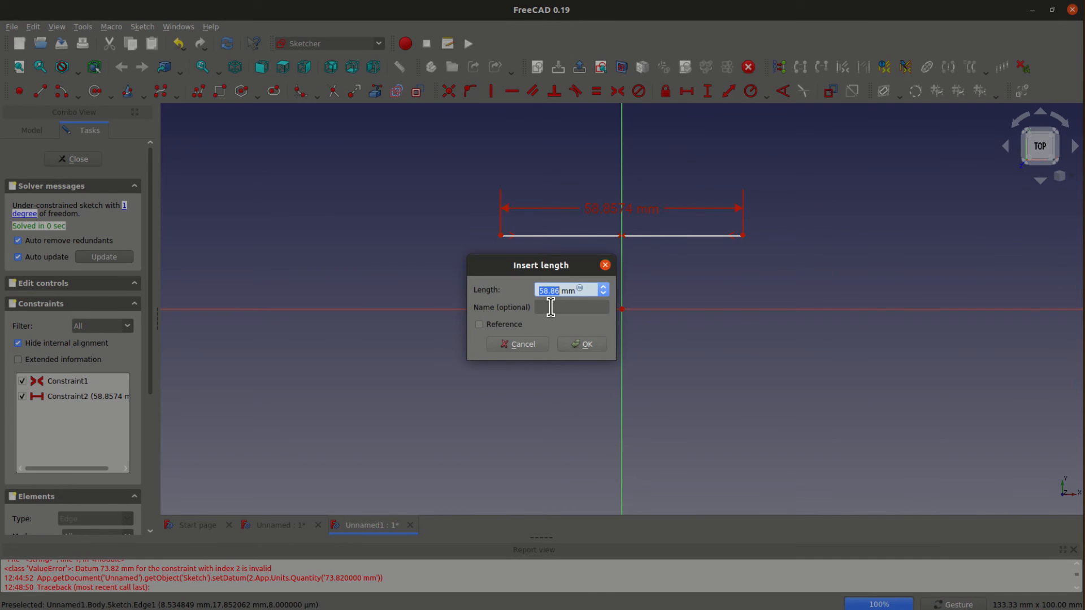
pyautogui.click(581, 343)
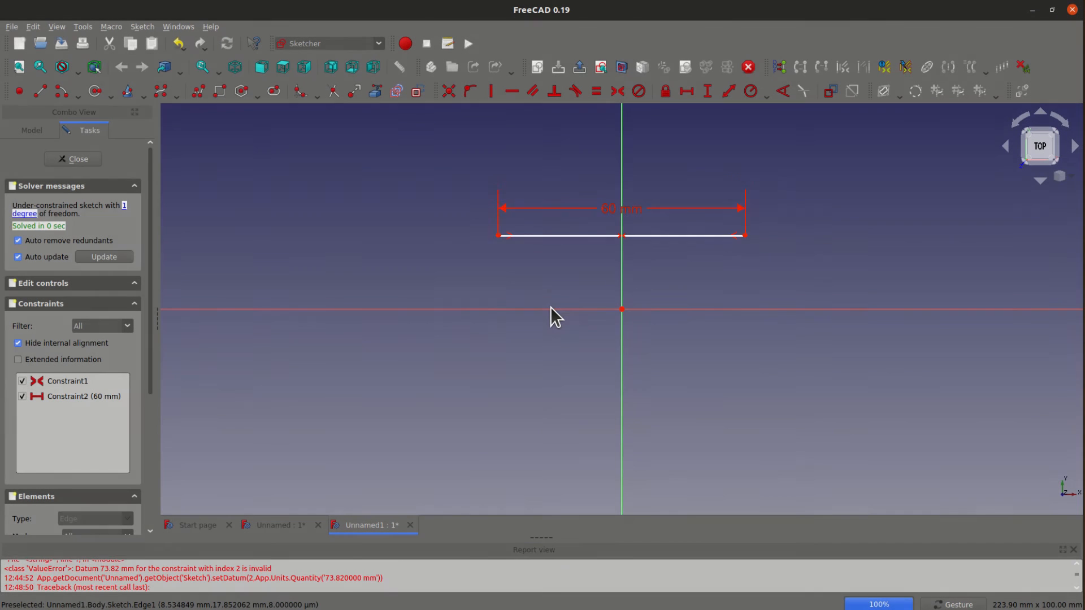
pyautogui.moveTo(587, 315)
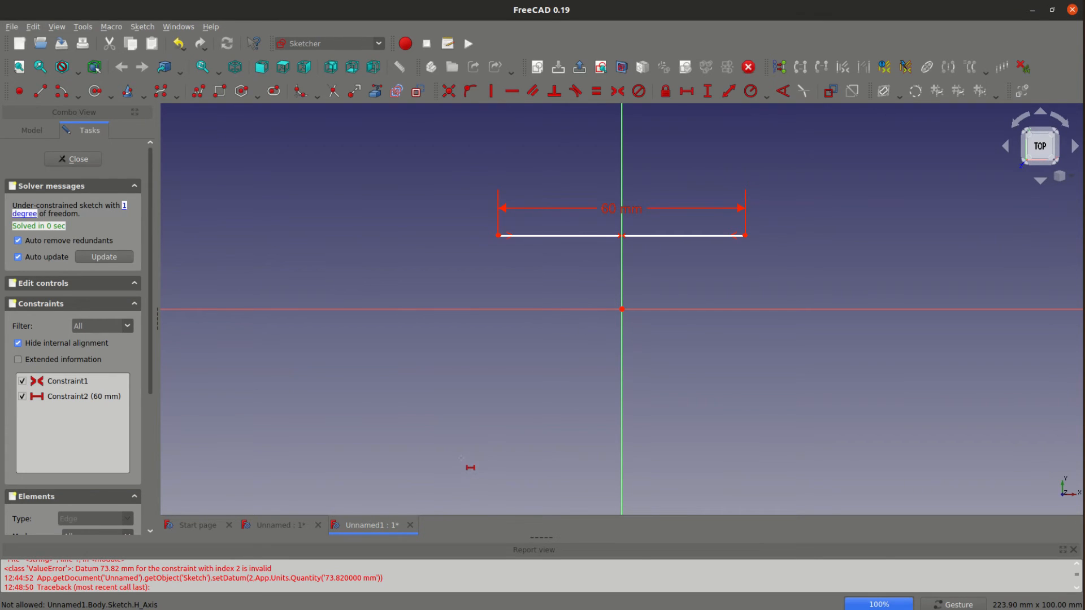
pyautogui.moveTo(424, 415)
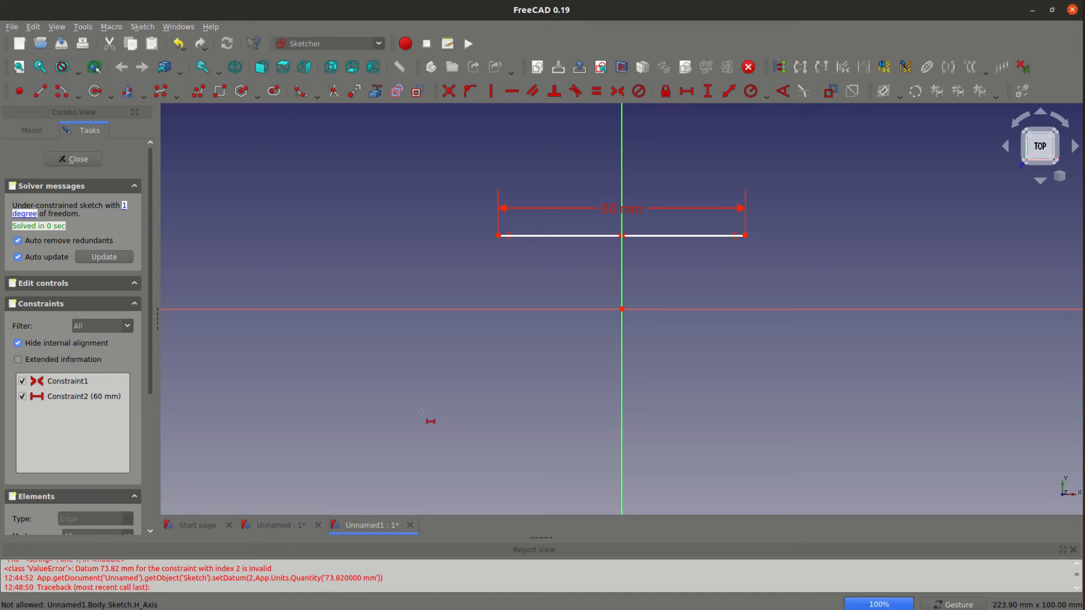
pyautogui.moveTo(423, 399)
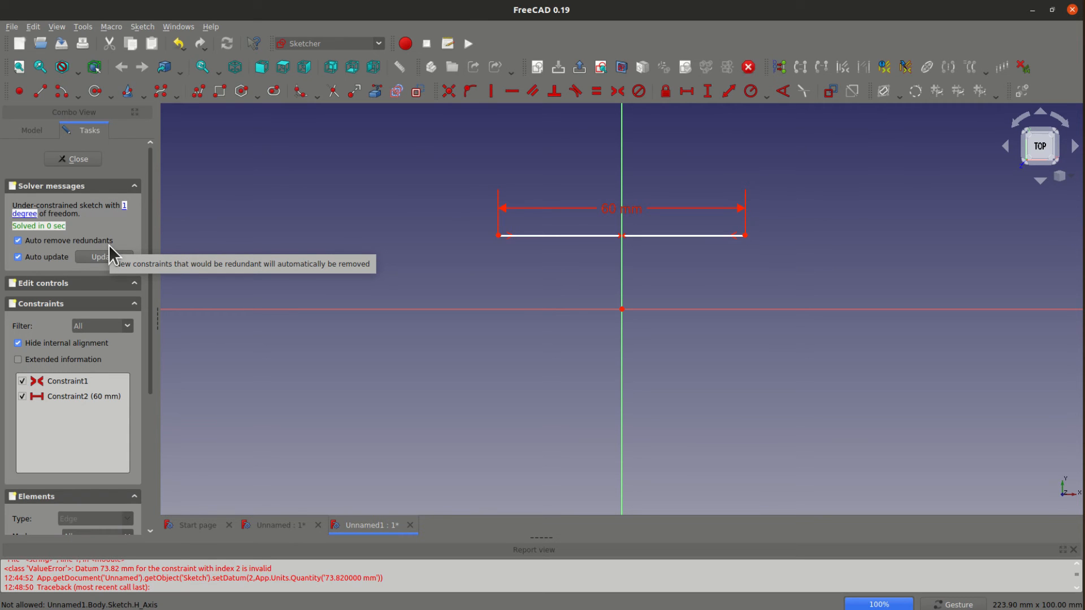
pyautogui.moveTo(22, 38)
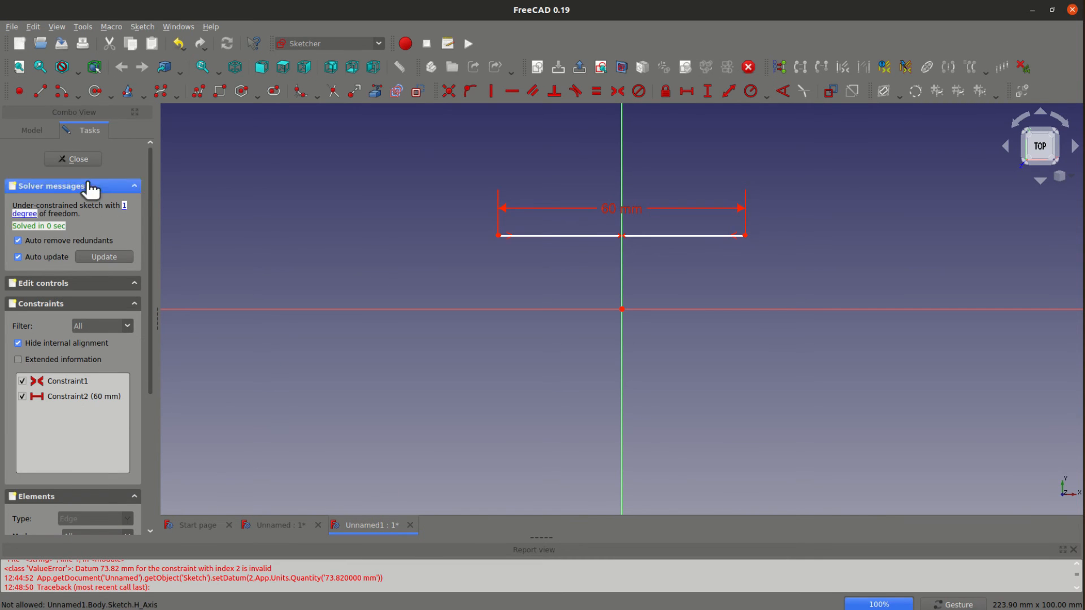
# Step: Close the sketch, create a new document and open a fresh sketch on the XY_Plane
pyautogui.click(72, 158)
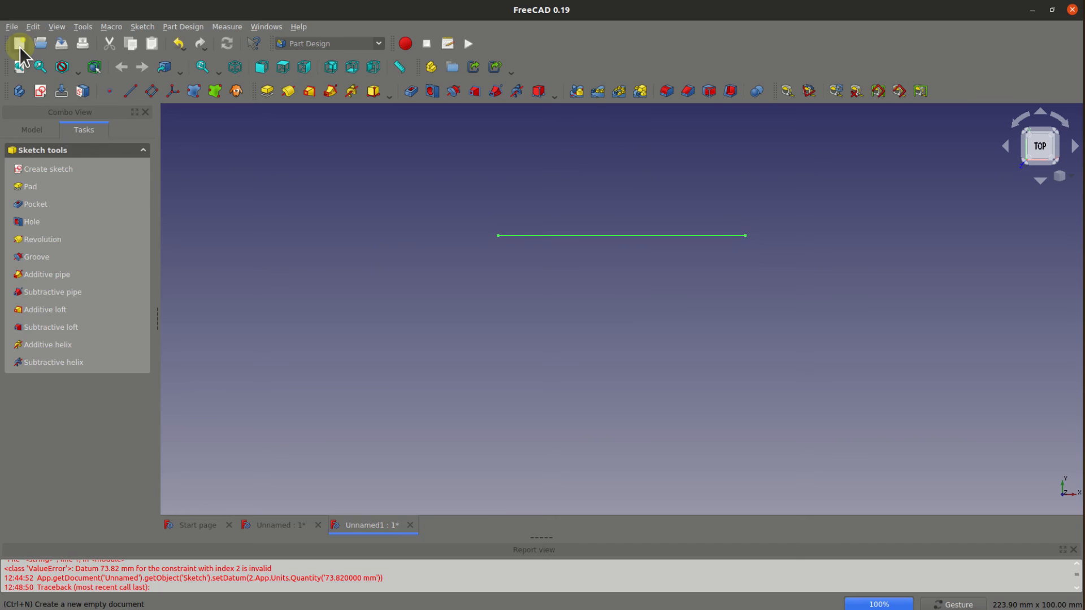
pyautogui.click(20, 43)
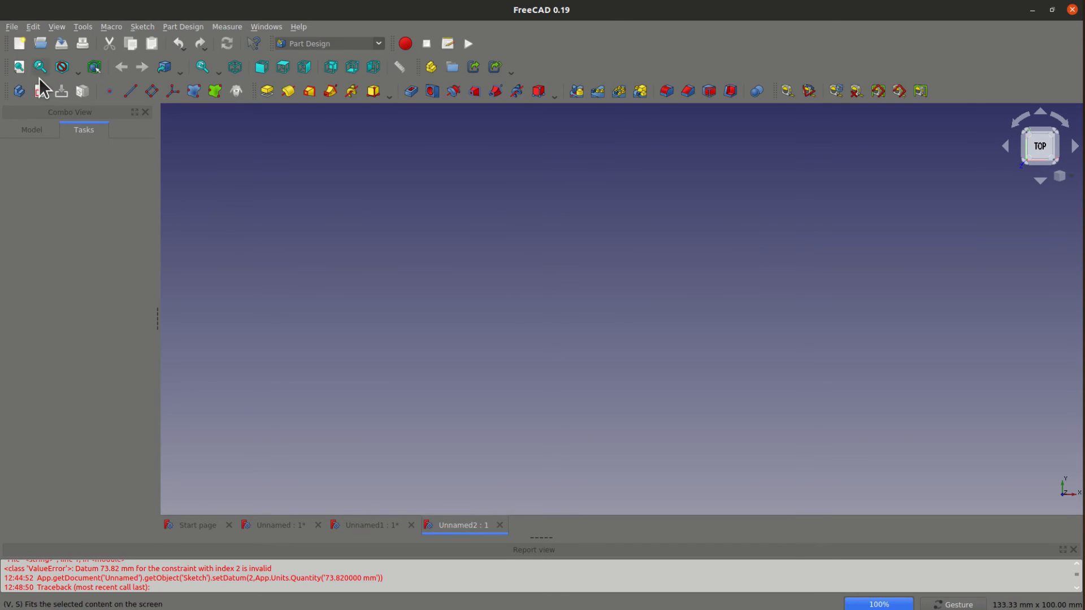
pyautogui.click(40, 91)
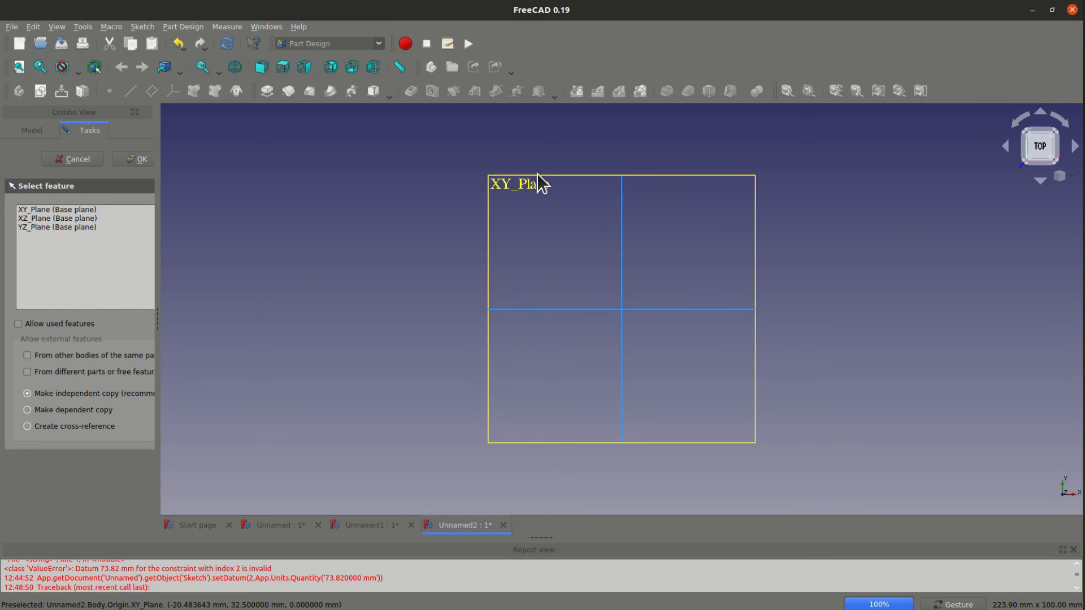
pyautogui.click(56, 209)
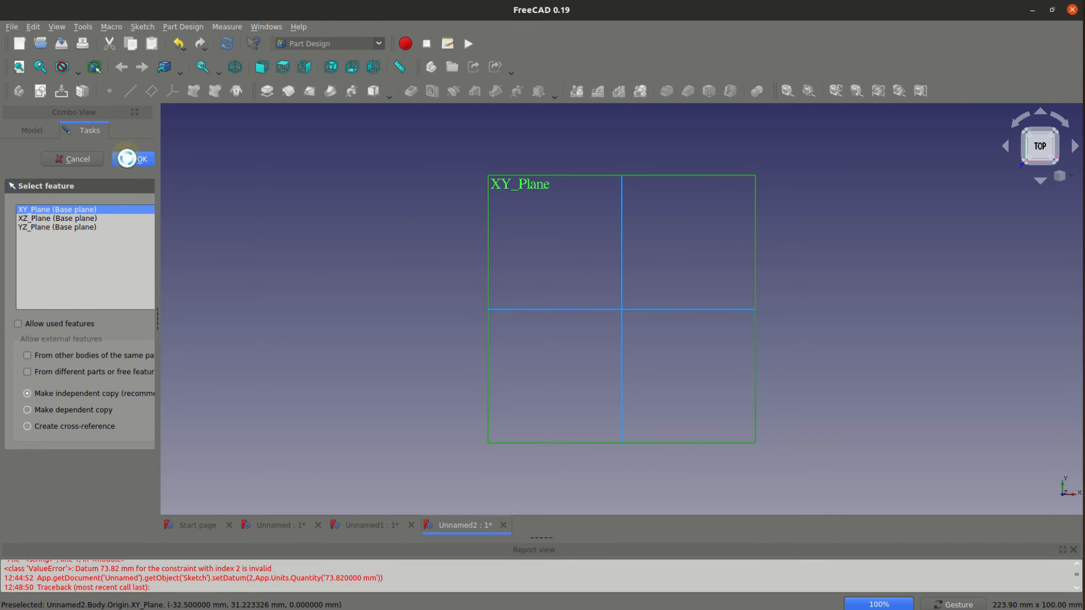
pyautogui.click(134, 158)
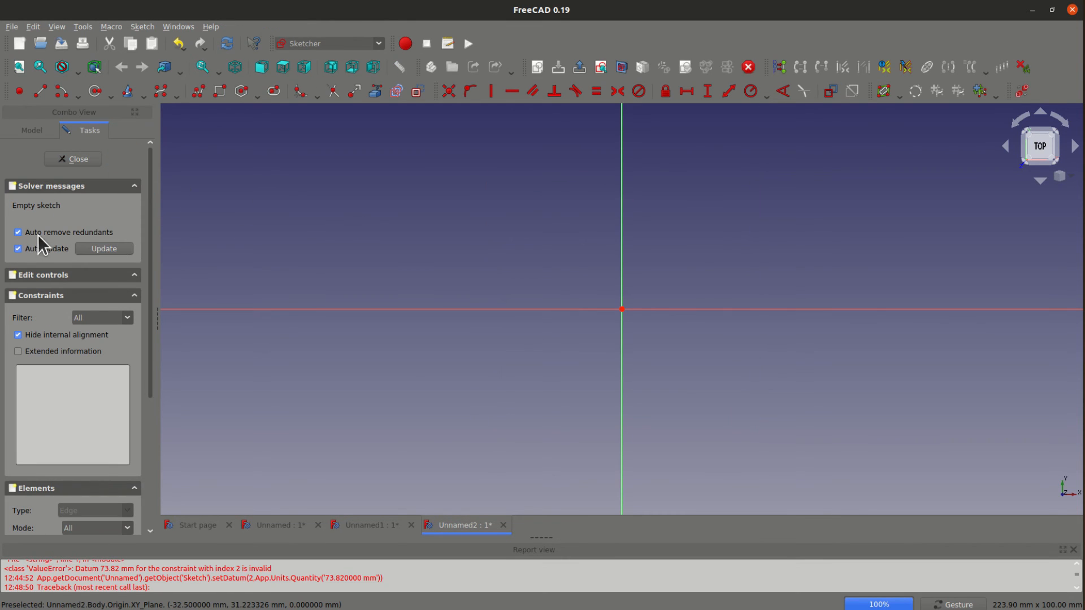
pyautogui.moveTo(75, 251)
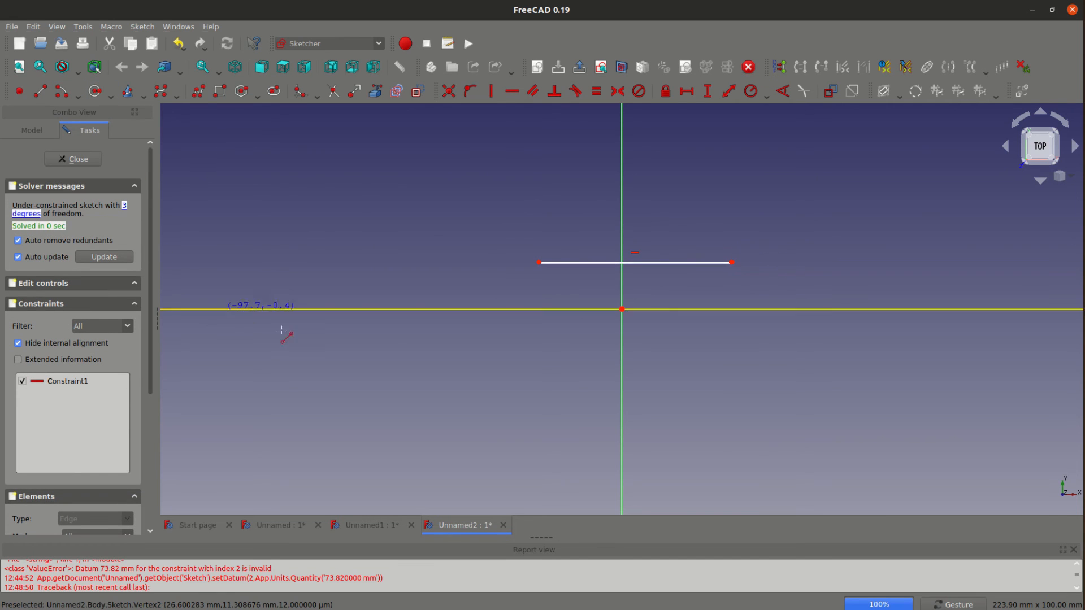
pyautogui.moveTo(532, 264)
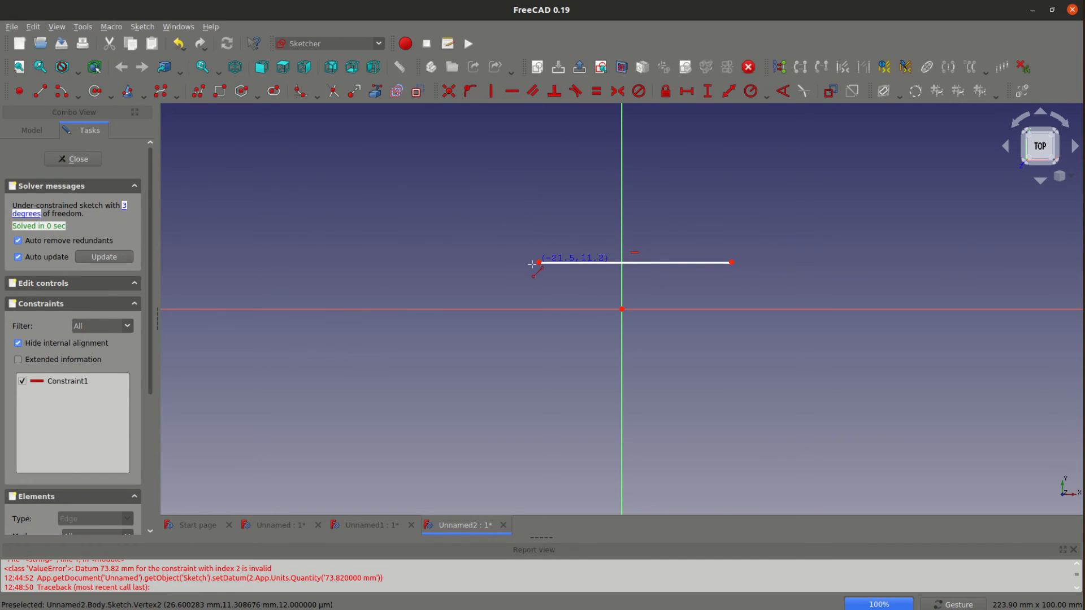
pyautogui.moveTo(741, 270)
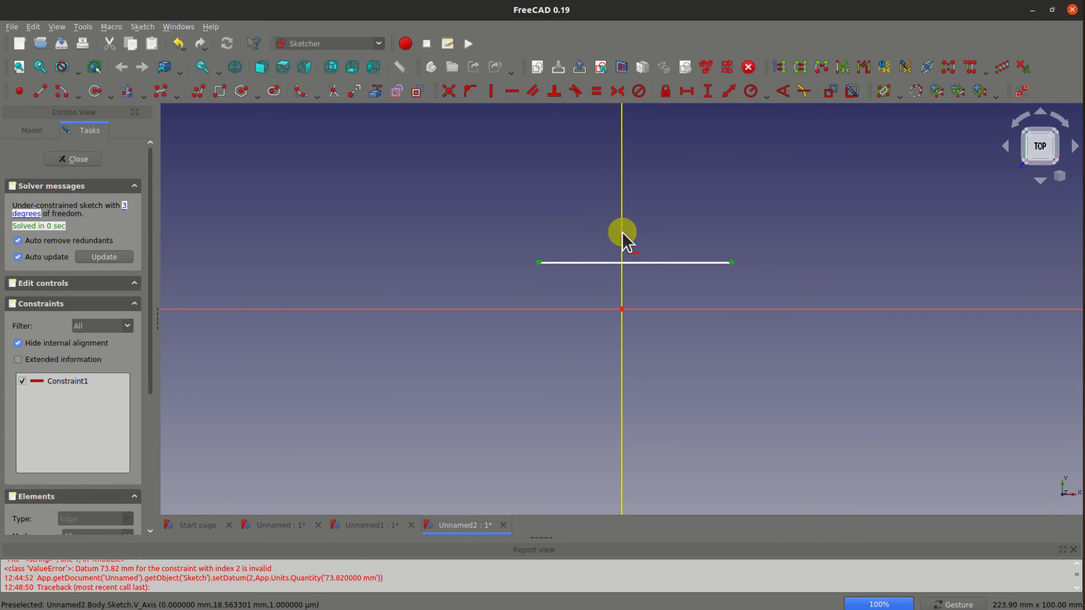
# Step: Apply symmetry about the Y axis, then set the line's horizontal distance to 50 mm
pyautogui.click(614, 92)
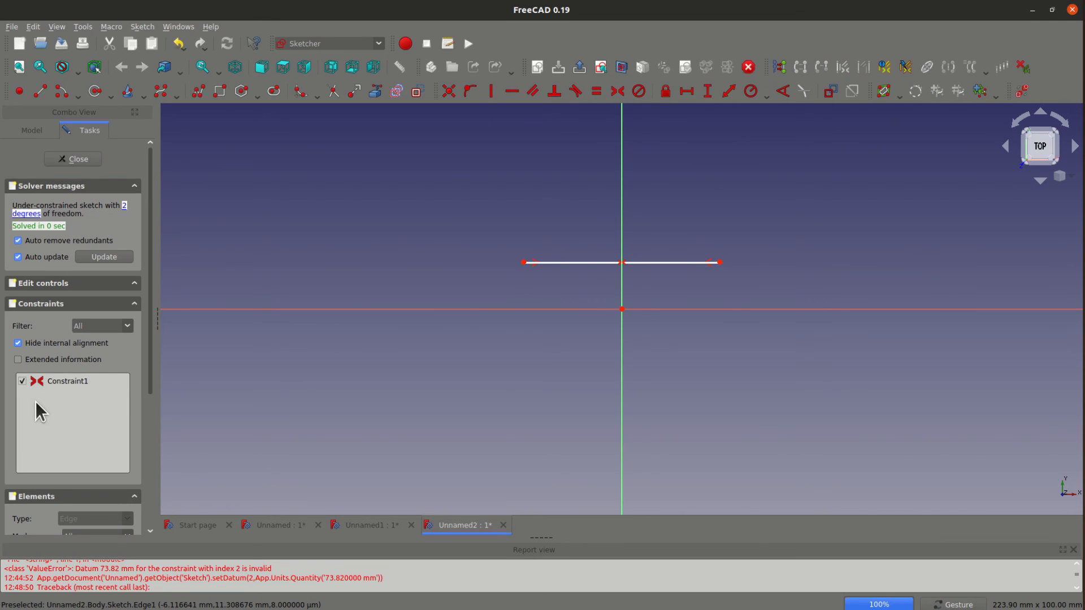
pyautogui.moveTo(69, 397)
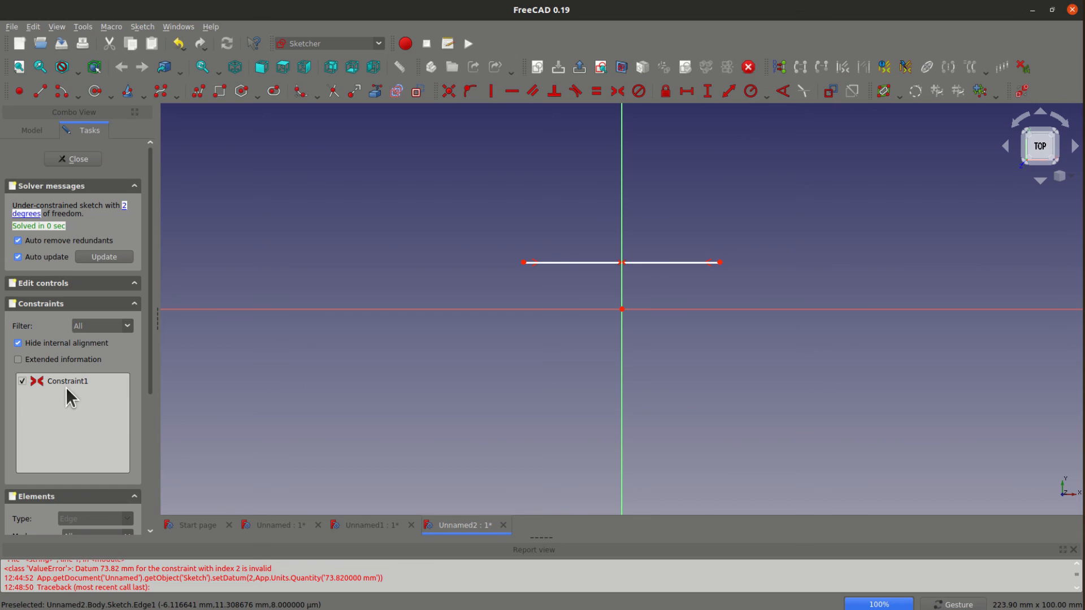
pyautogui.moveTo(65, 372)
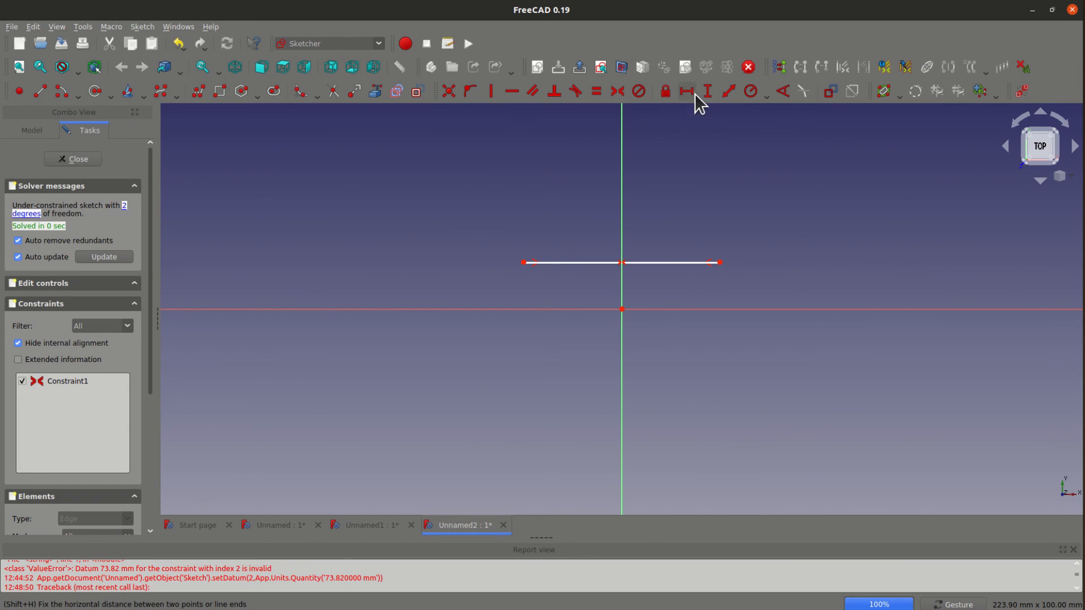
pyautogui.moveTo(662, 263)
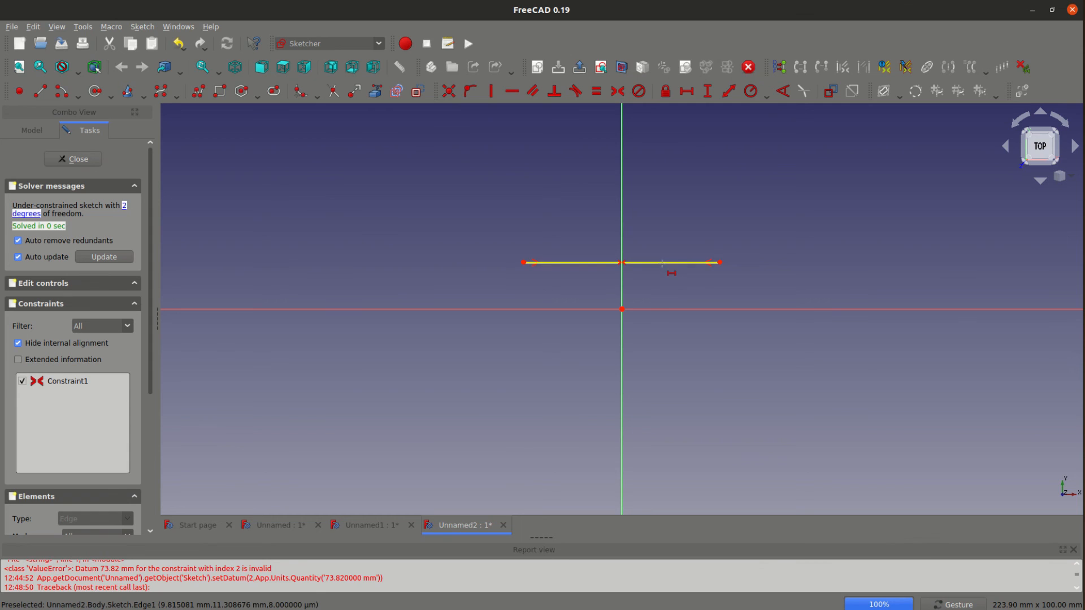
pyautogui.click(706, 90)
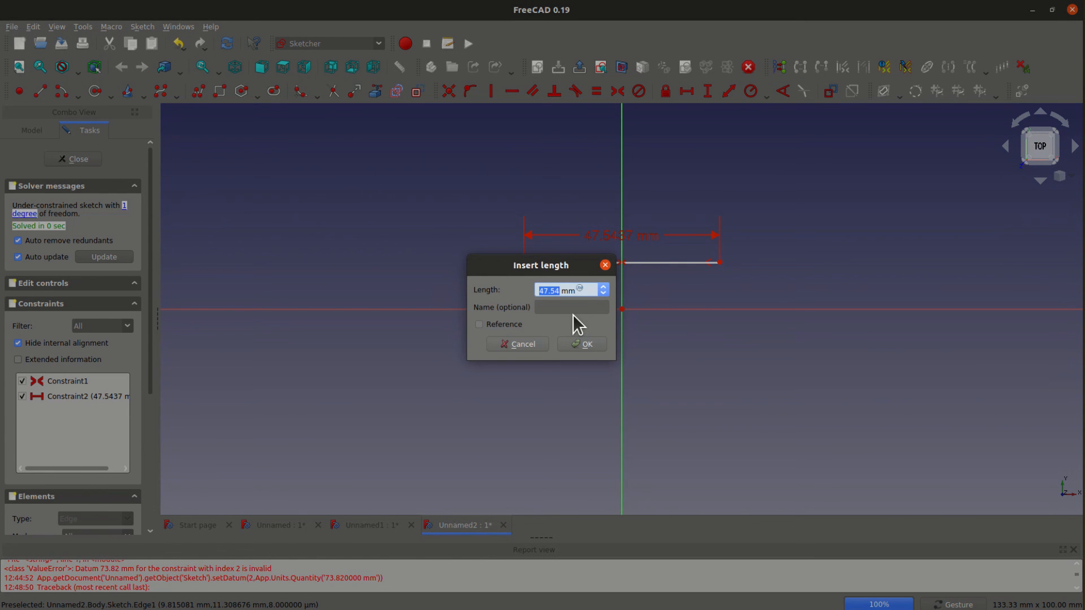
pyautogui.click(582, 344)
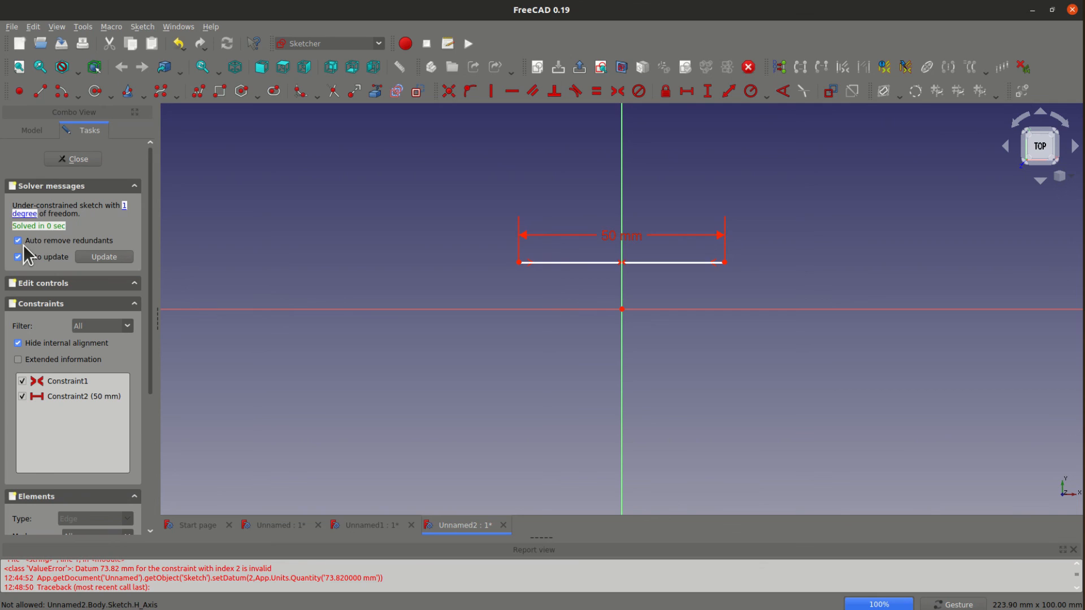
pyautogui.moveTo(118, 251)
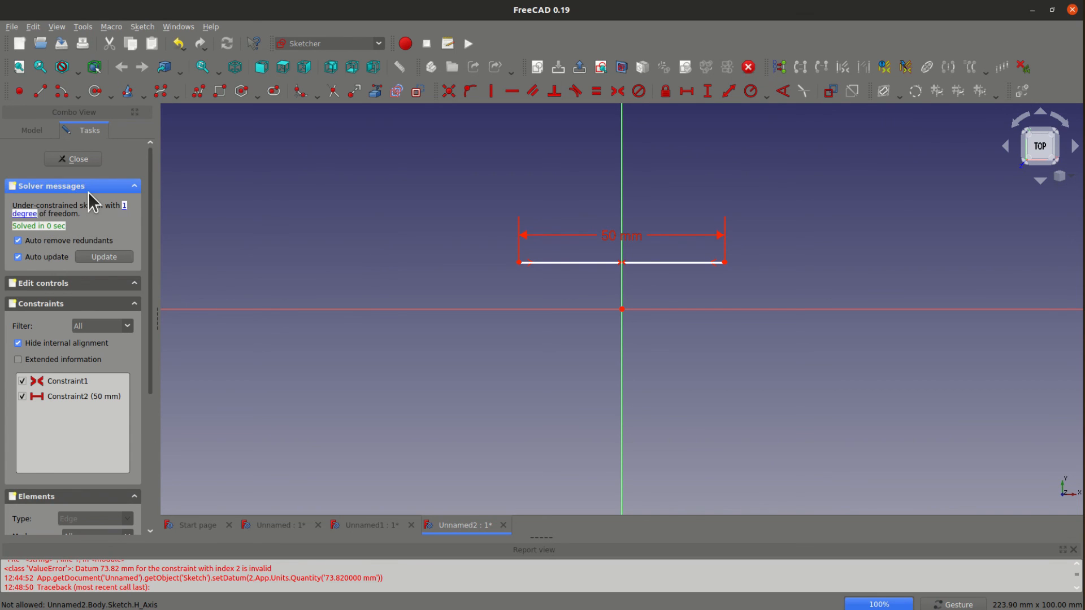
pyautogui.moveTo(335, 287)
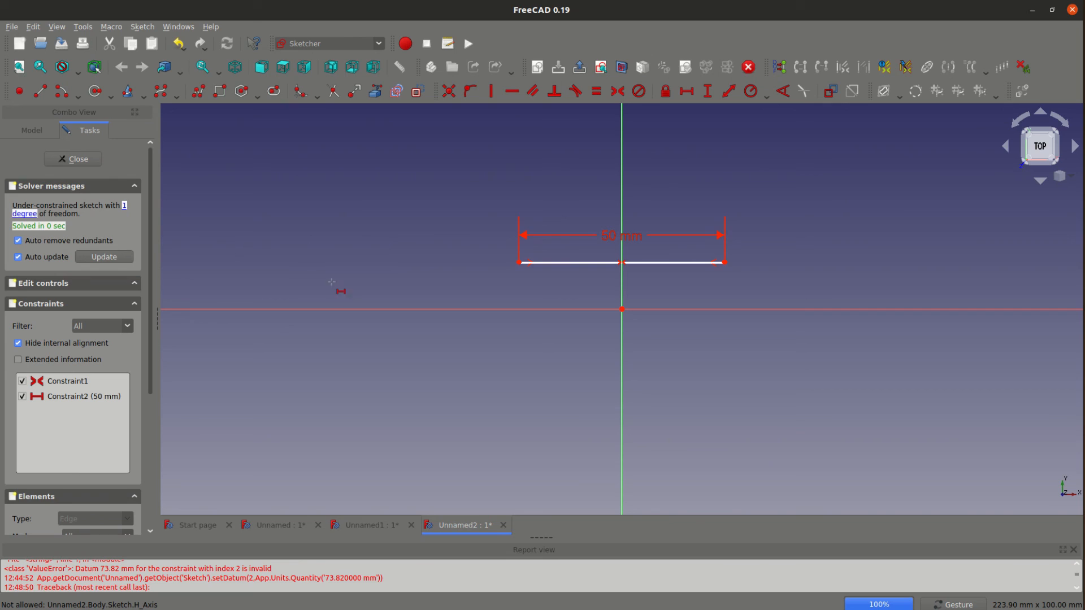
pyautogui.moveTo(365, 294)
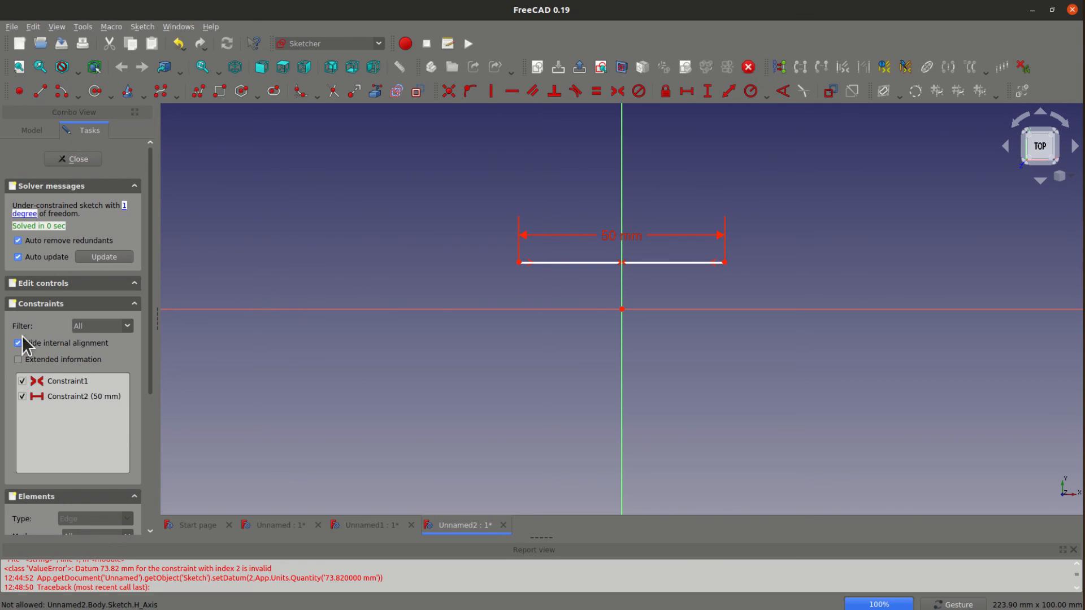
pyautogui.moveTo(38, 420)
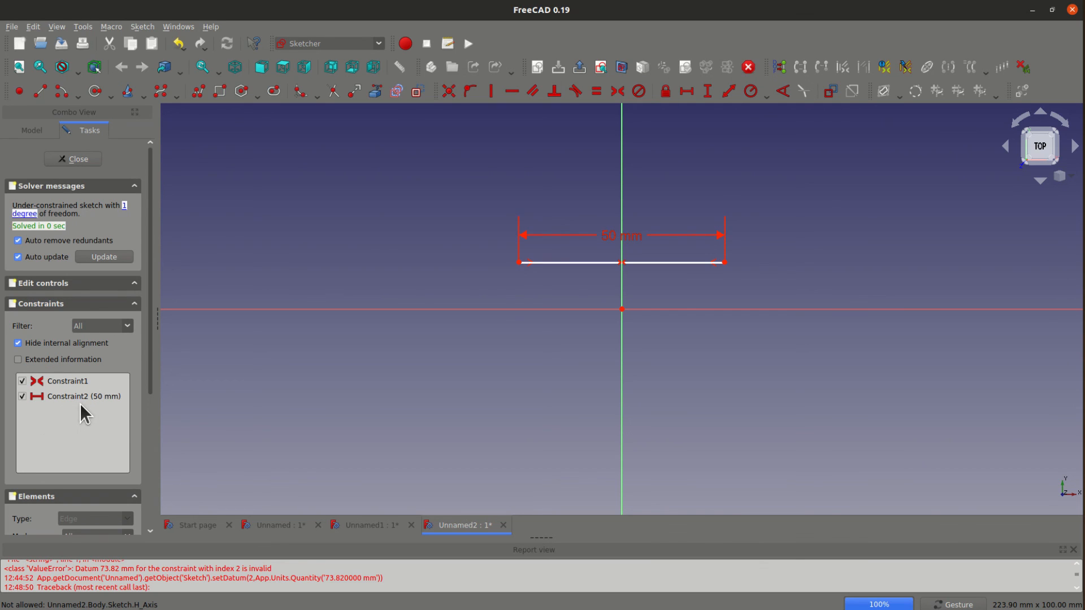
pyautogui.moveTo(556, 286)
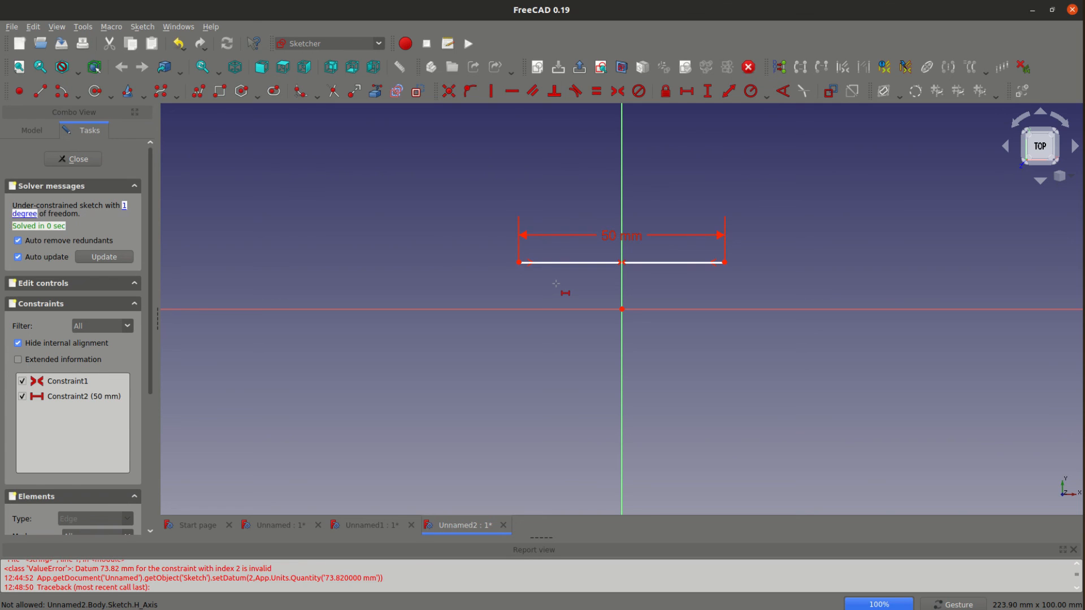
pyautogui.moveTo(558, 281)
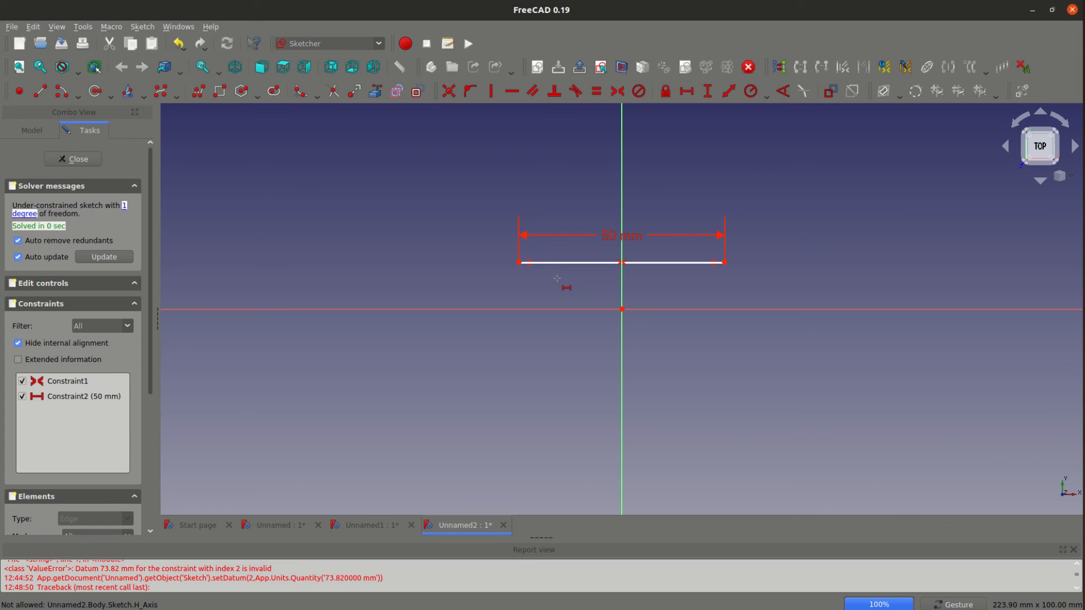